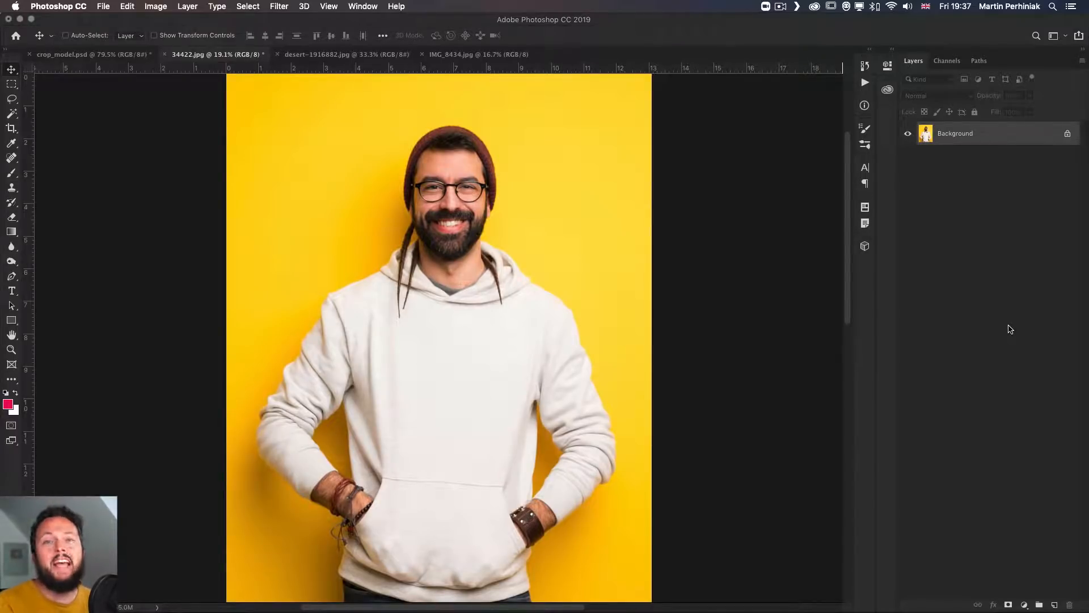
pyautogui.moveTo(838, 335)
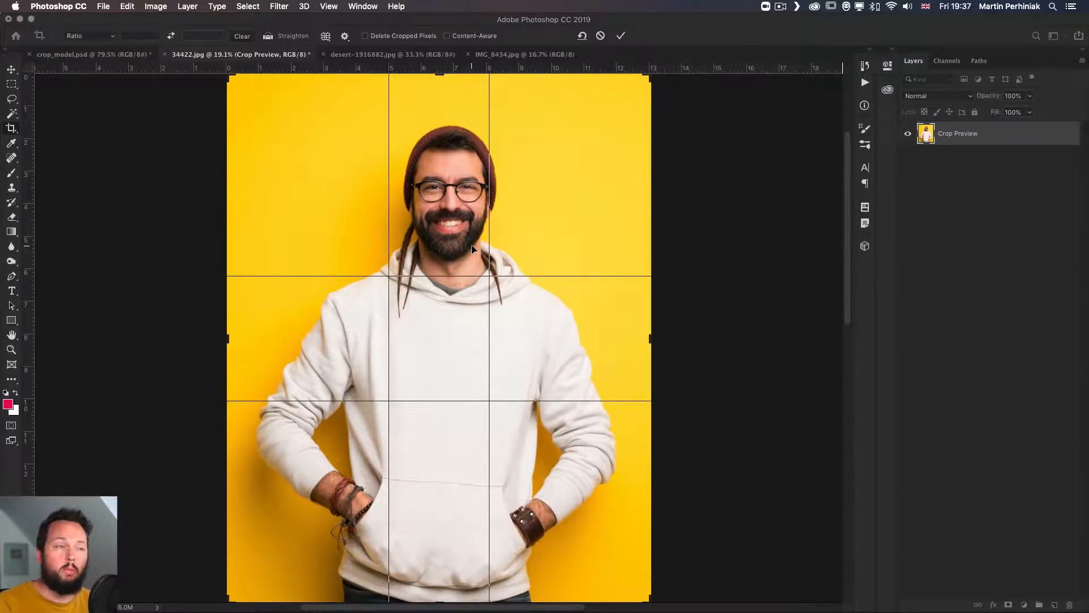
pyautogui.moveTo(469, 254)
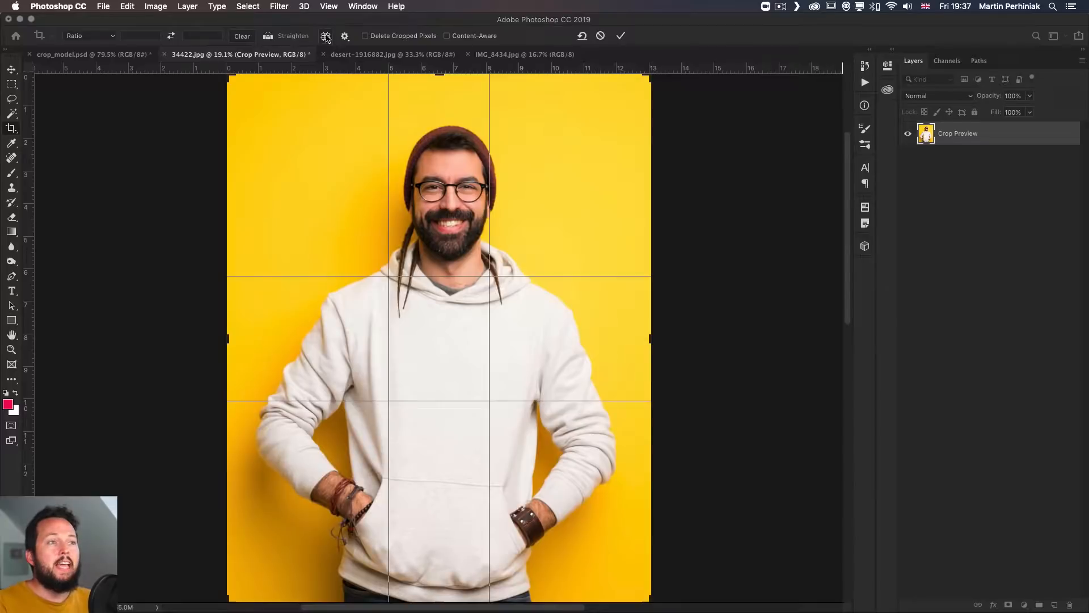
# Set the crop overlay on the yellow-backdrop portrait to Rule of Thirds.
pyautogui.click(325, 36)
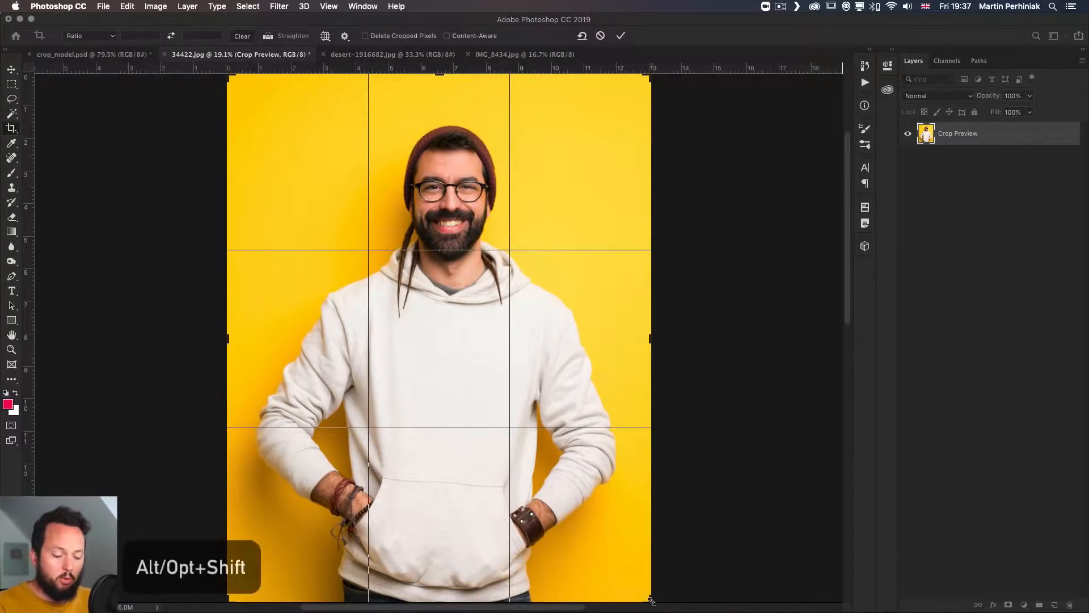
# Shrink the crop evenly to the man's head and shoulders and reposition the photo inside it.
pyautogui.moveTo(649, 597); pyautogui.dragTo(566, 532)
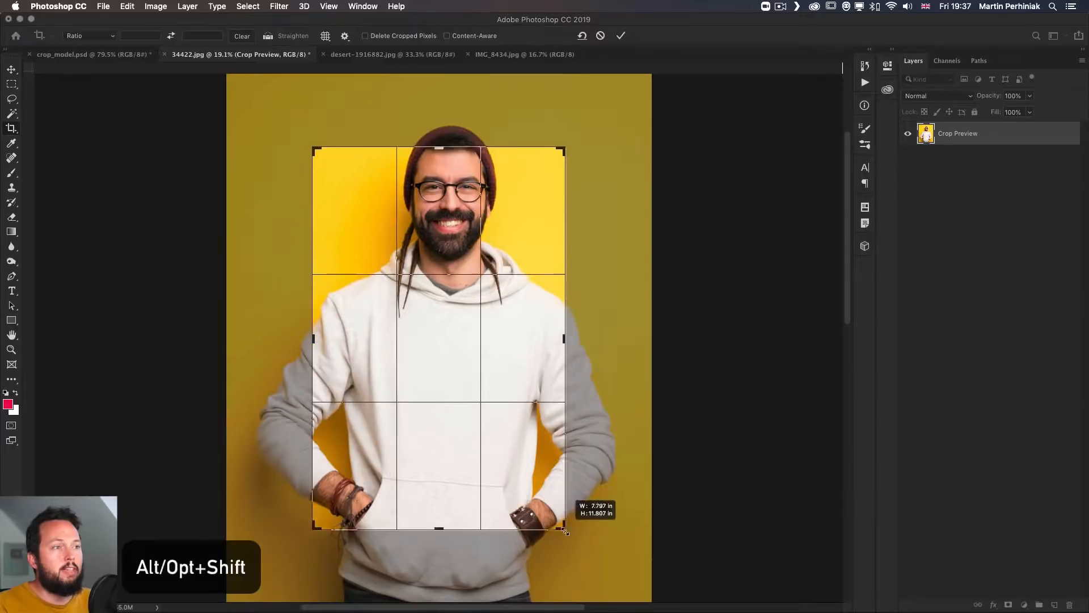
pyautogui.moveTo(565, 532); pyautogui.dragTo(544, 470)
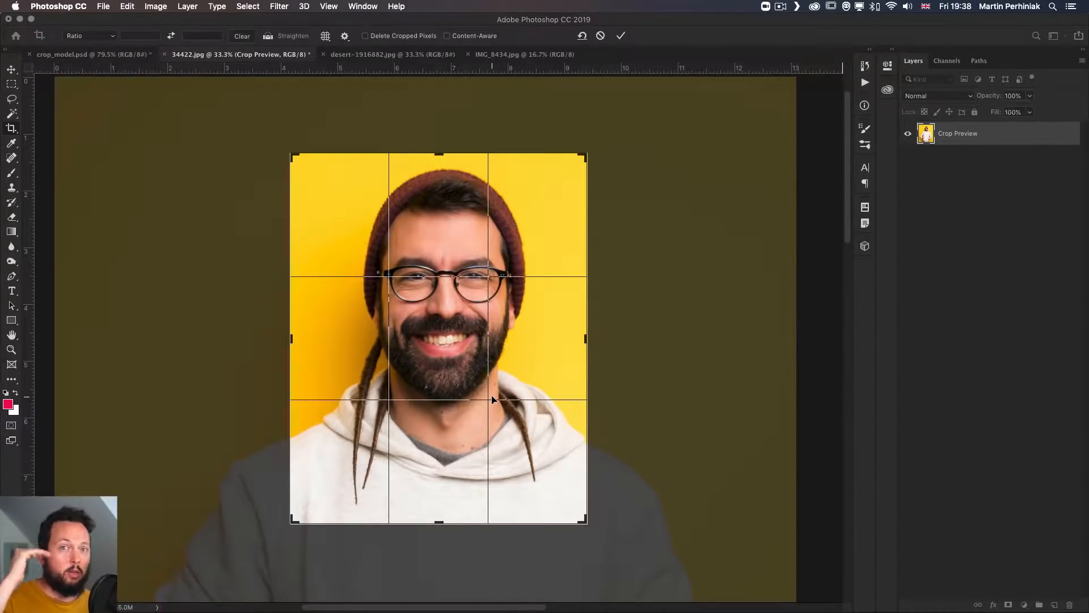
pyautogui.moveTo(481, 371)
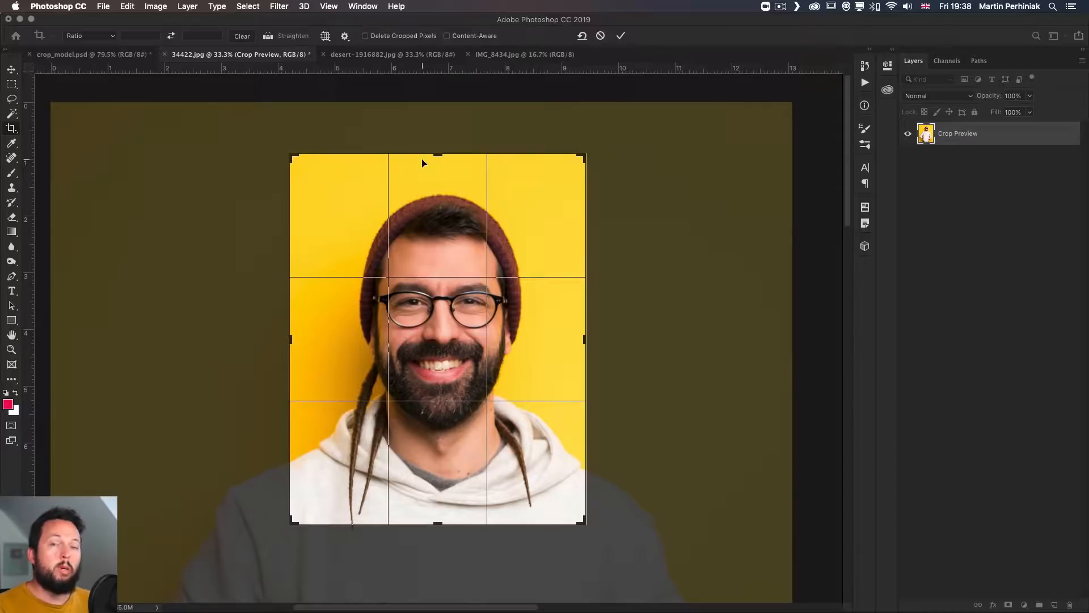
pyautogui.moveTo(424, 256)
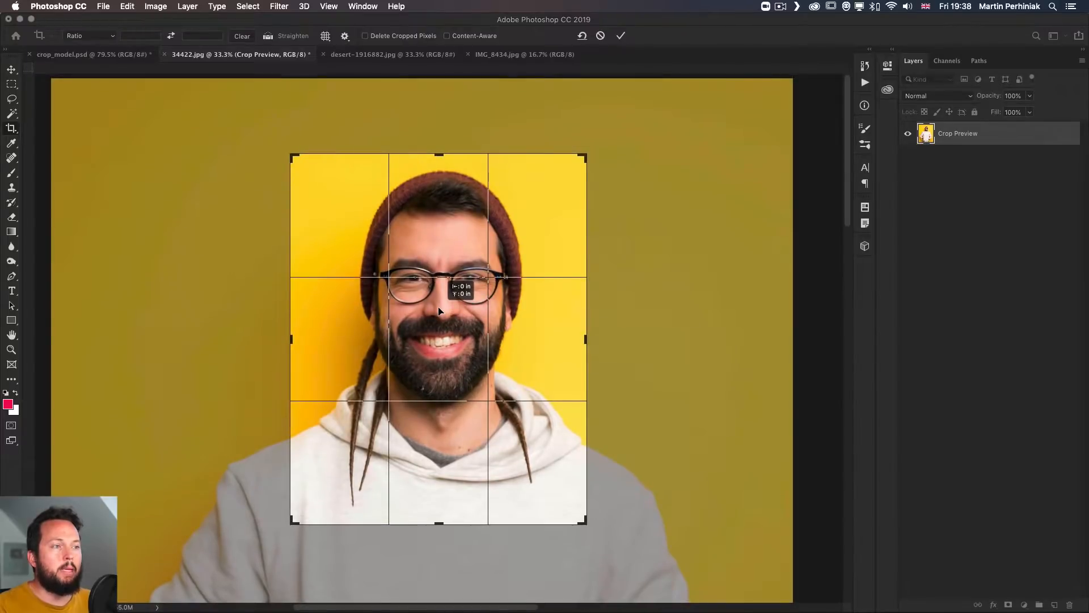
pyautogui.moveTo(585, 520); pyautogui.dragTo(575, 513)
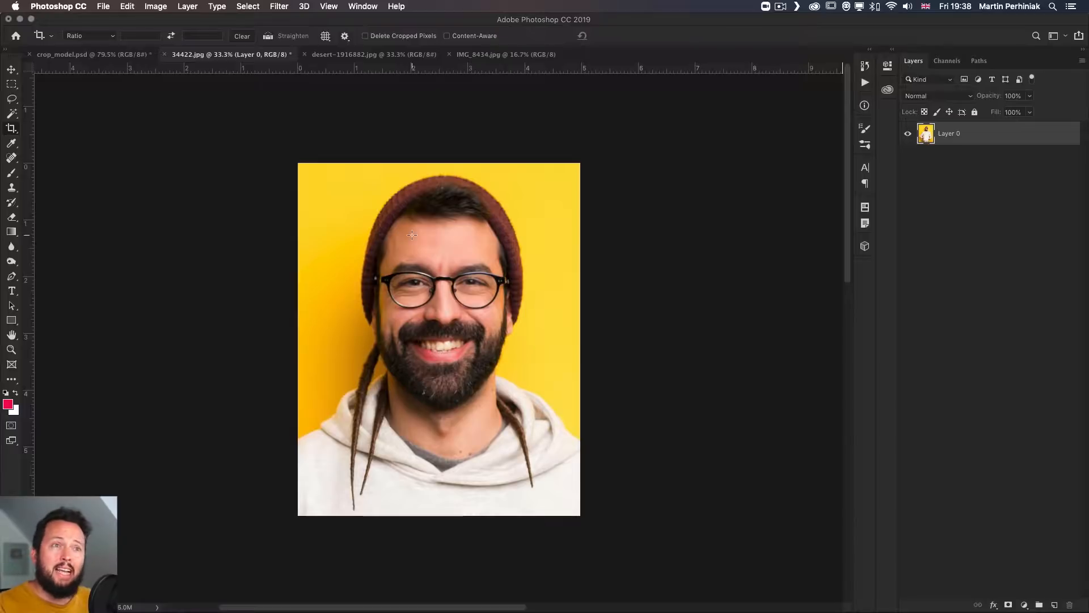
# Commit the head-and-shoulders crop of the portrait.
pyautogui.click(63, 55)
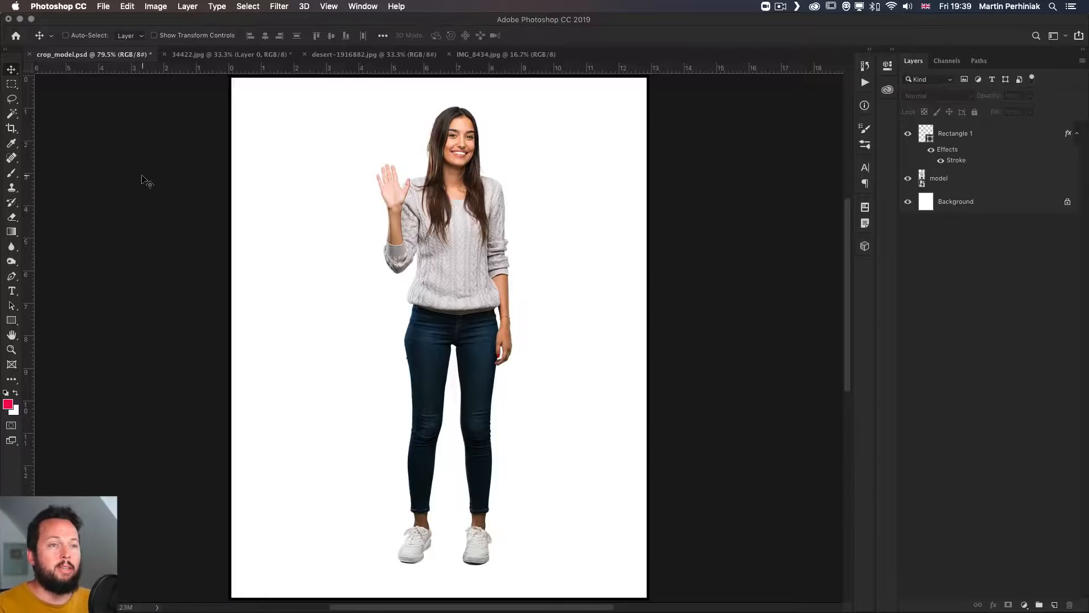
pyautogui.moveTo(232, 73)
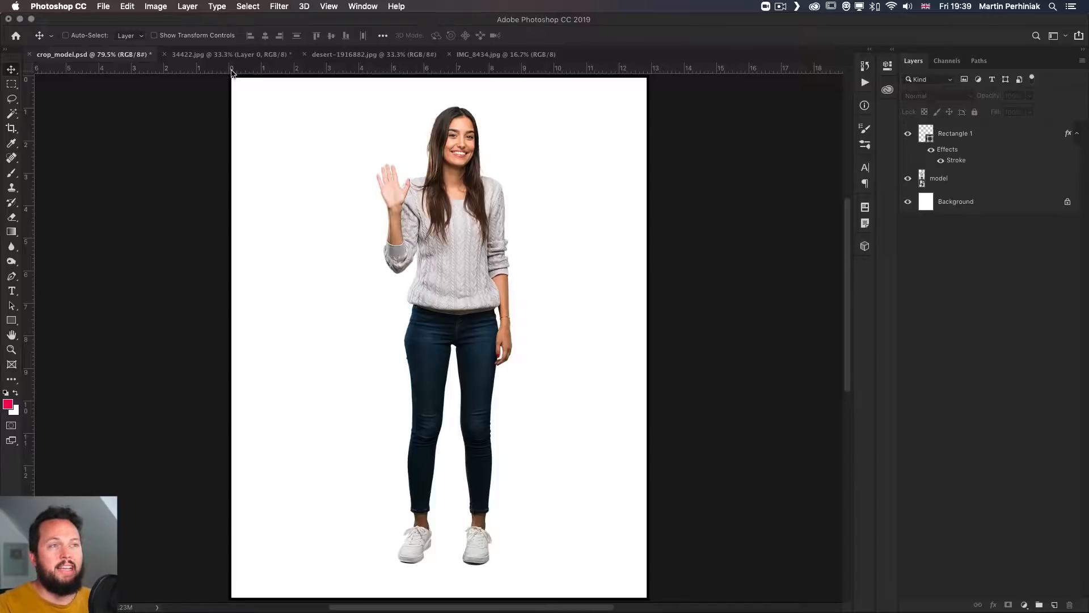
pyautogui.moveTo(276, 68)
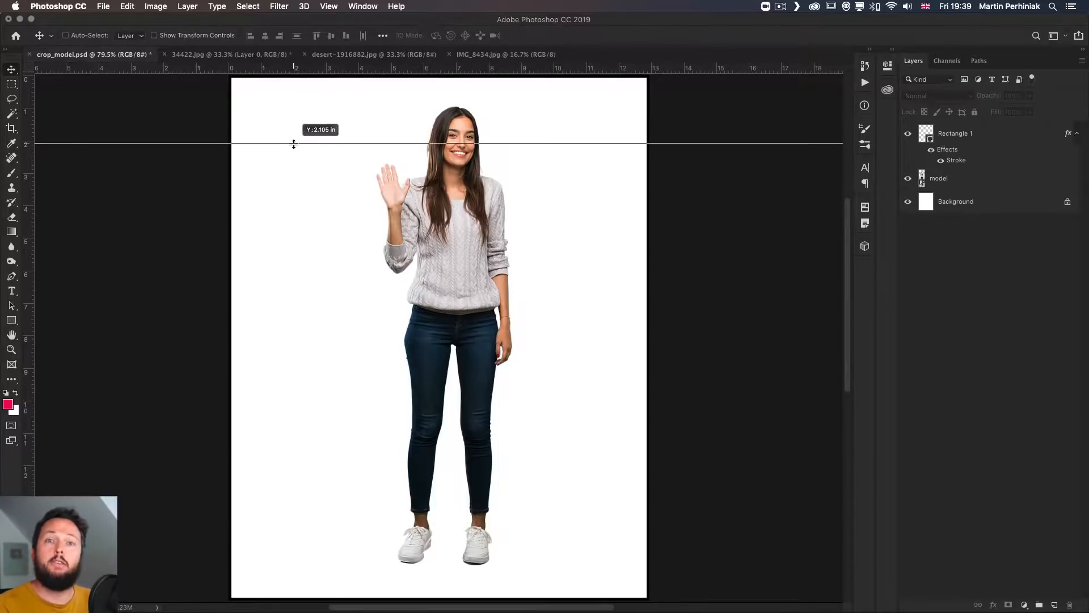
# Place guides on the model at shoe, knee, hip and elbow levels, and remove the head guide.
pyautogui.moveTo(293, 142); pyautogui.dragTo(398, 541)
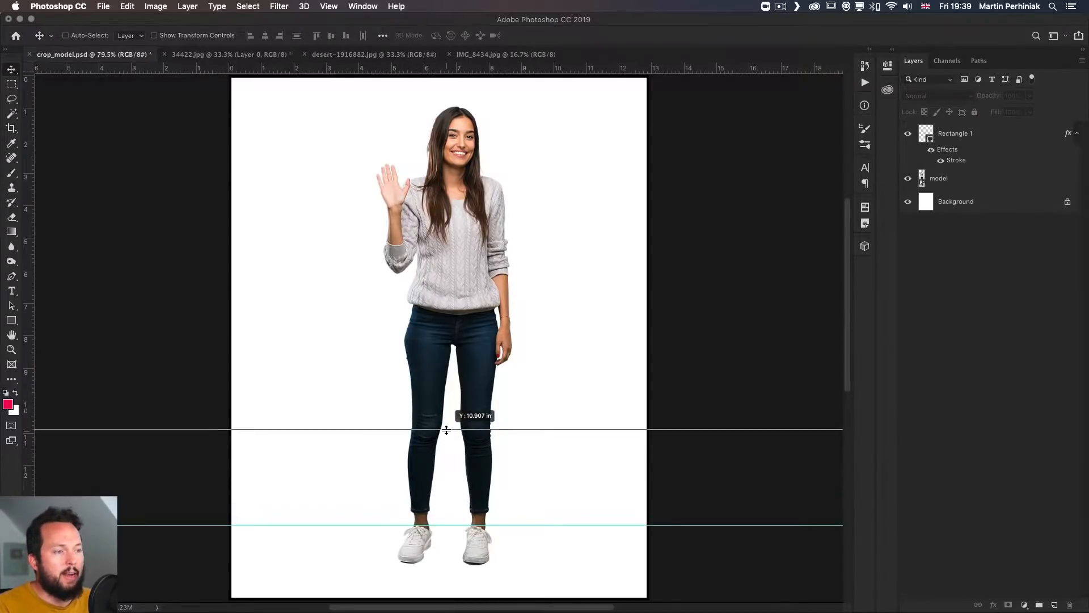
pyautogui.moveTo(446, 429); pyautogui.dragTo(436, 339)
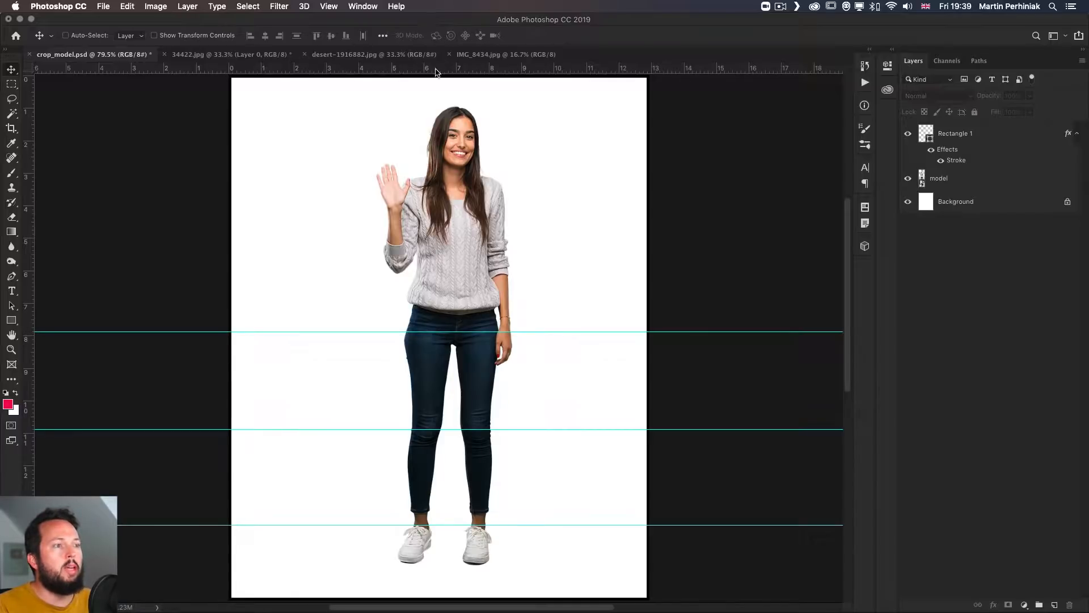
pyautogui.moveTo(437, 67); pyautogui.dragTo(509, 267)
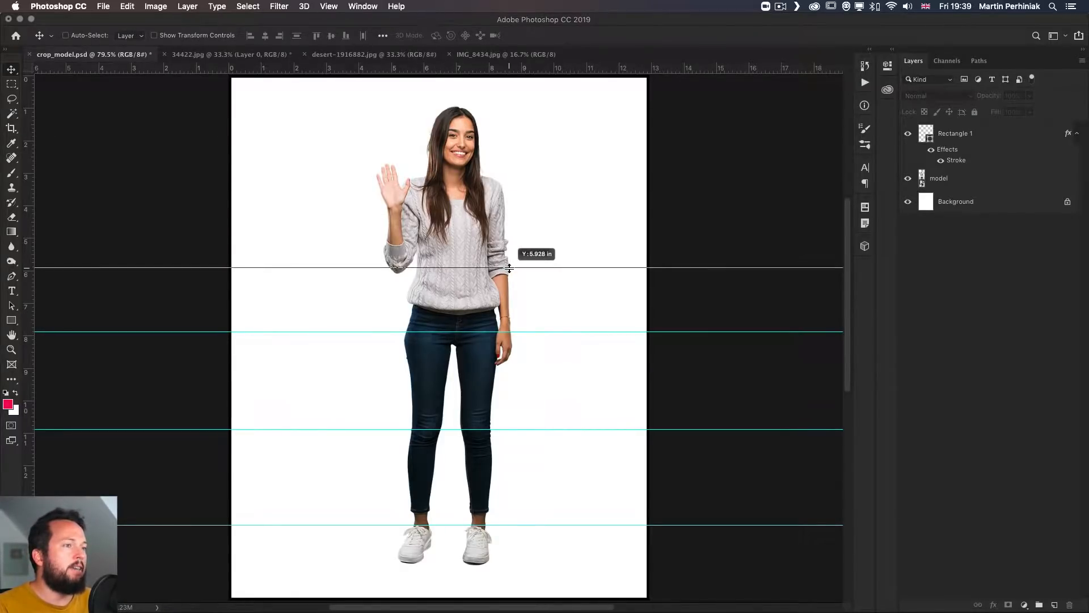
pyautogui.moveTo(508, 267); pyautogui.dragTo(500, 229)
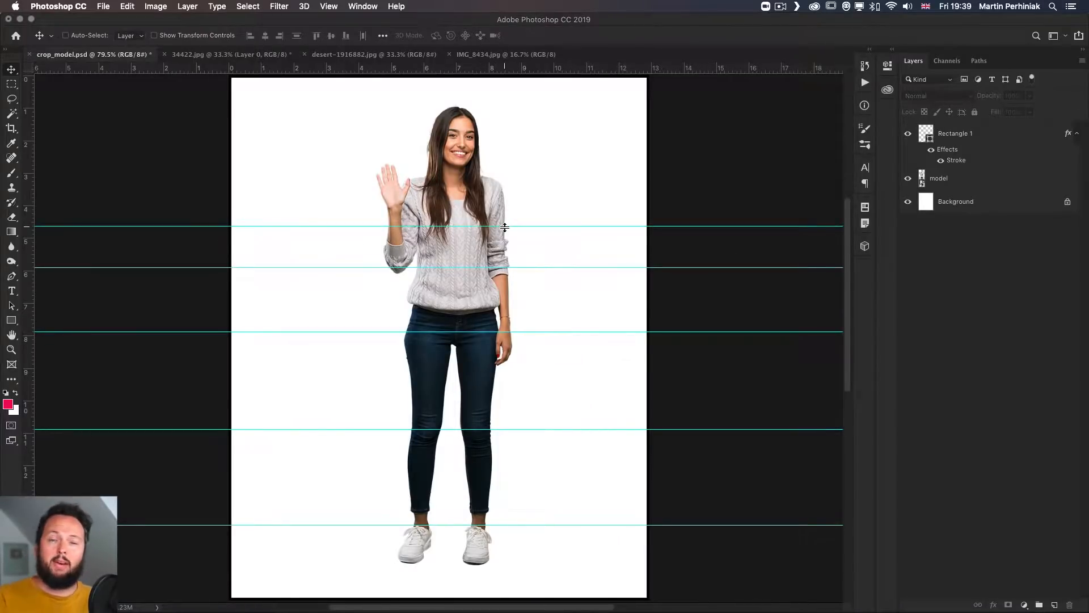
pyautogui.moveTo(438, 75)
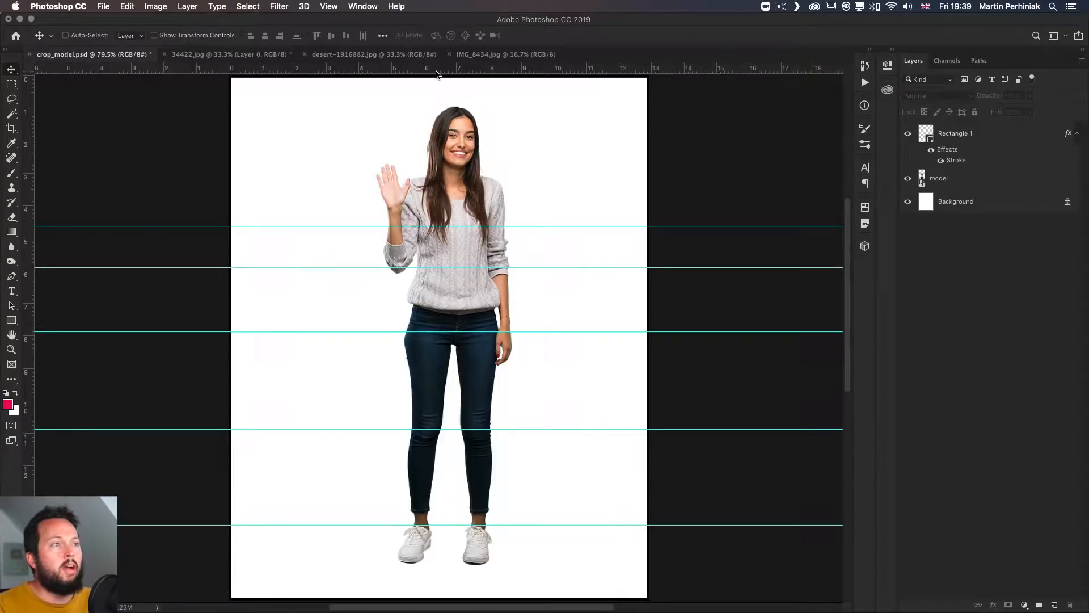
pyautogui.moveTo(436, 67); pyautogui.dragTo(485, 169)
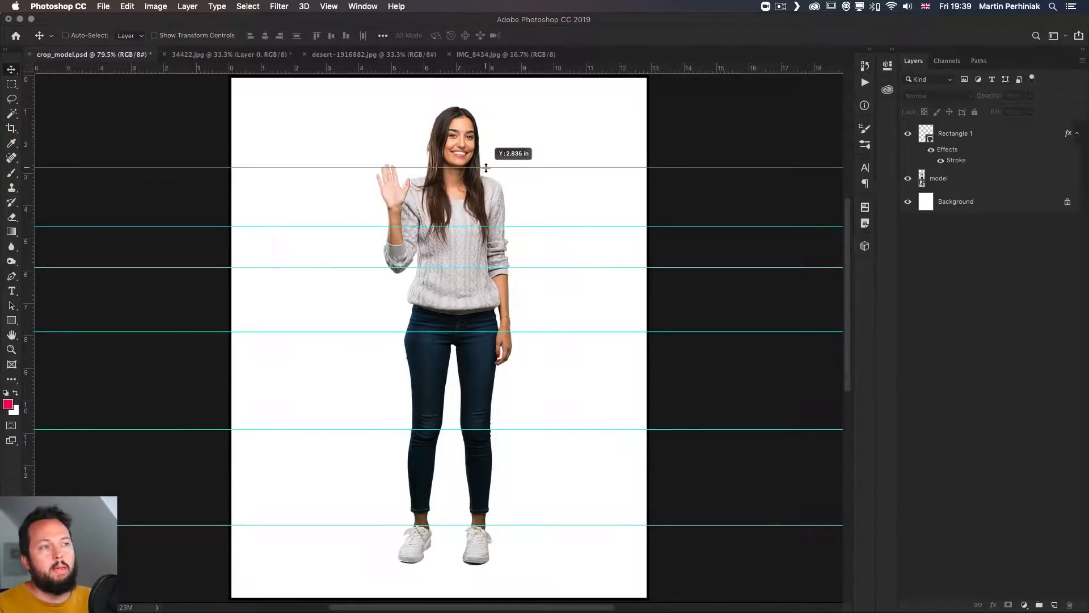
pyautogui.moveTo(485, 168); pyautogui.dragTo(485, 116)
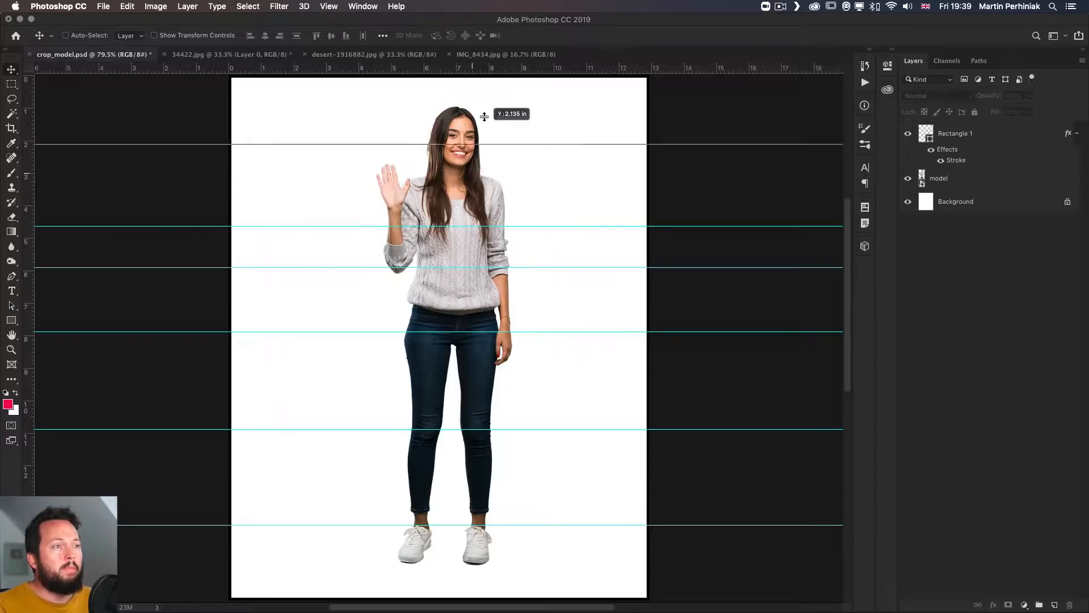
pyautogui.moveTo(474, 142); pyautogui.dragTo(474, 74)
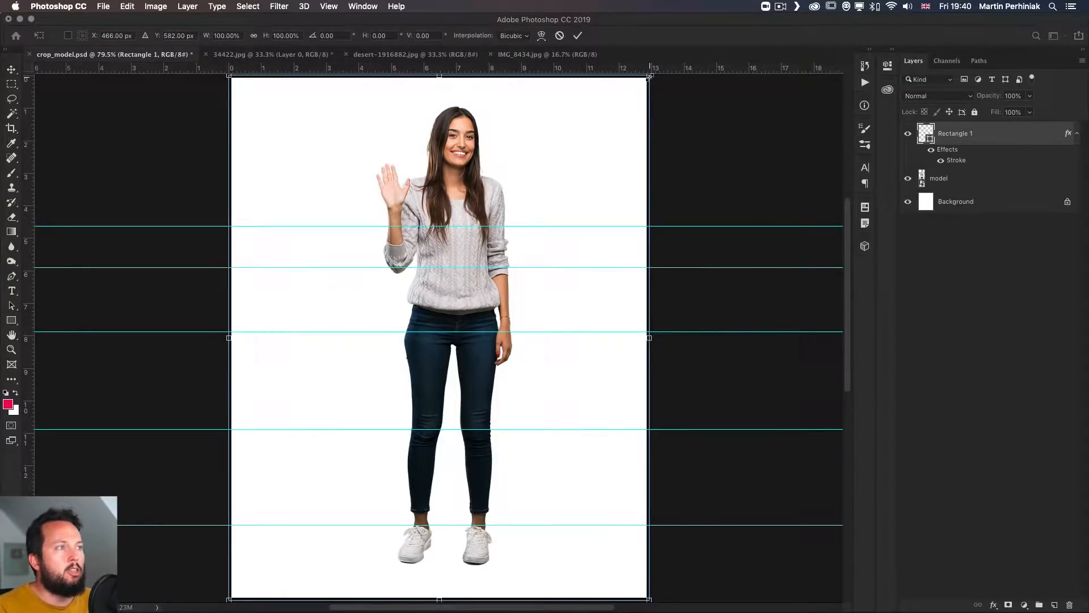
# Shrink the frame, move it up over the model, and narrow it from the right.
pyautogui.moveTo(648, 74); pyautogui.dragTo(541, 146)
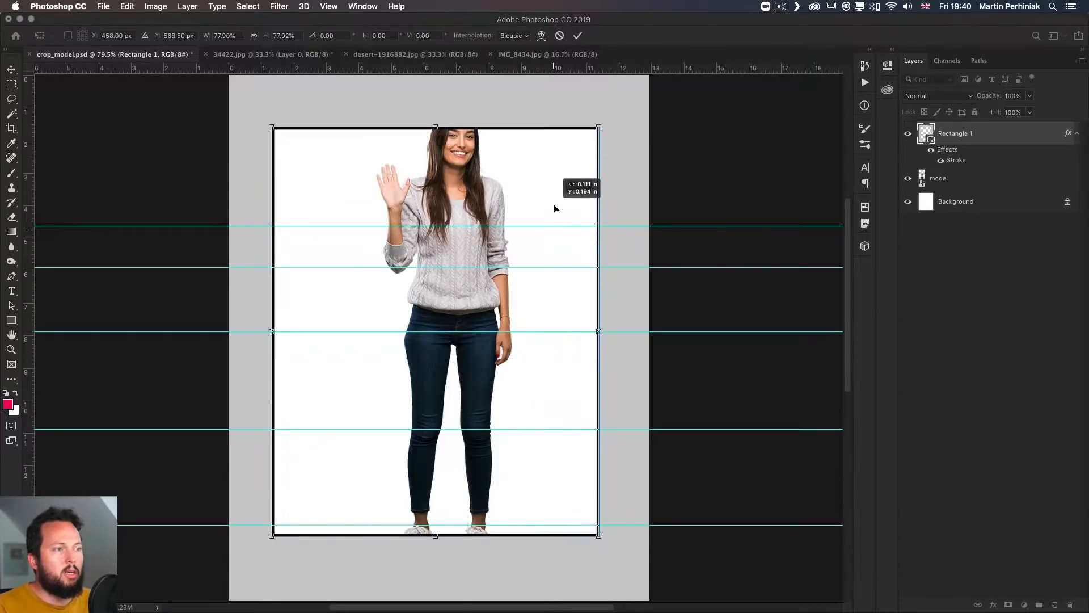
pyautogui.moveTo(434, 331); pyautogui.dragTo(443, 319)
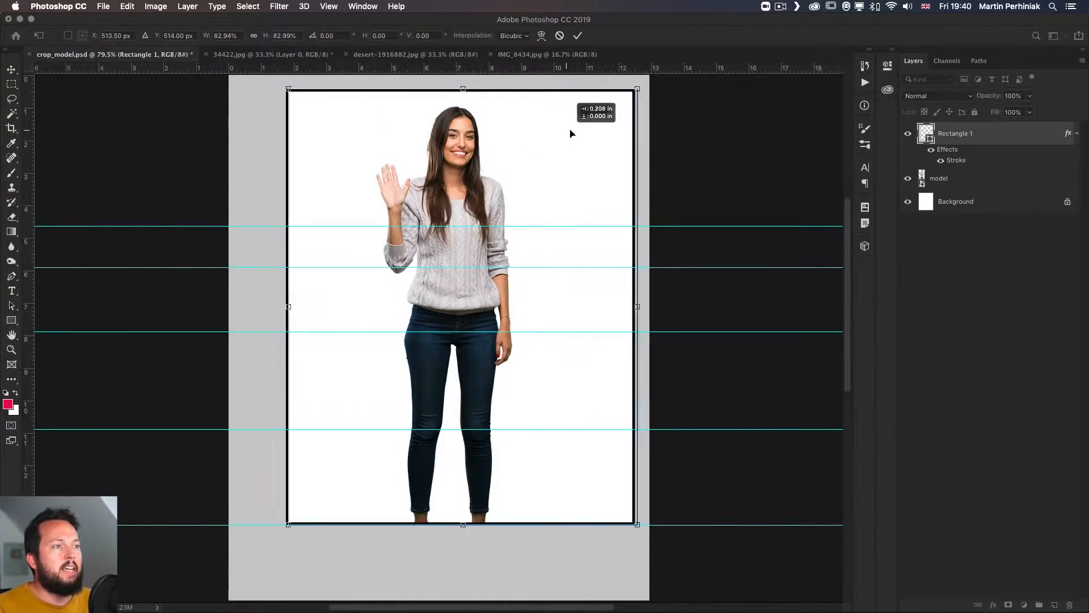
pyautogui.moveTo(637, 306); pyautogui.dragTo(592, 306)
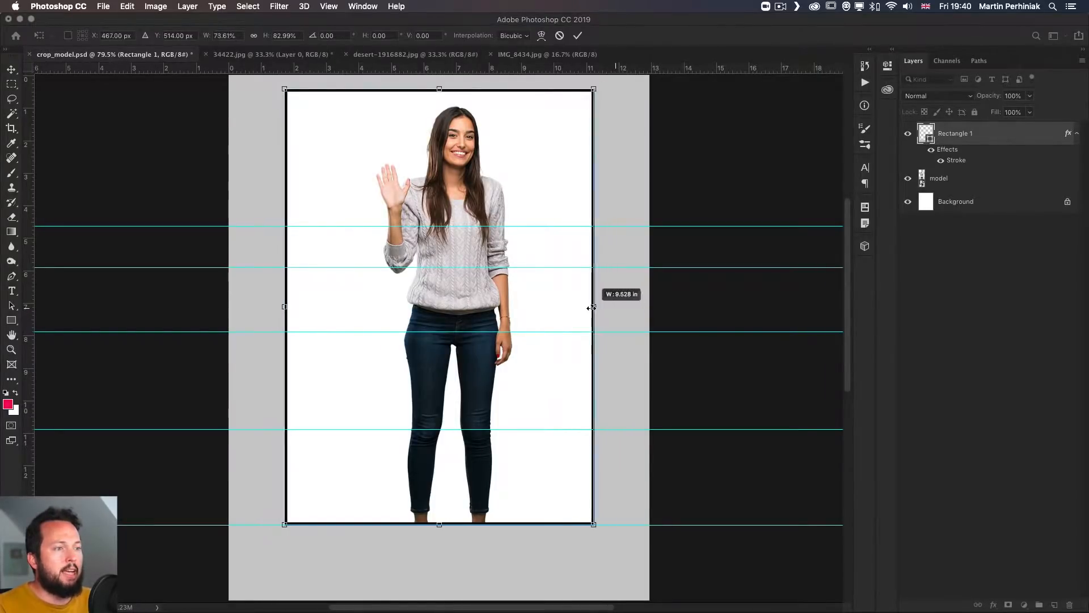
pyautogui.moveTo(592, 306); pyautogui.dragTo(553, 306)
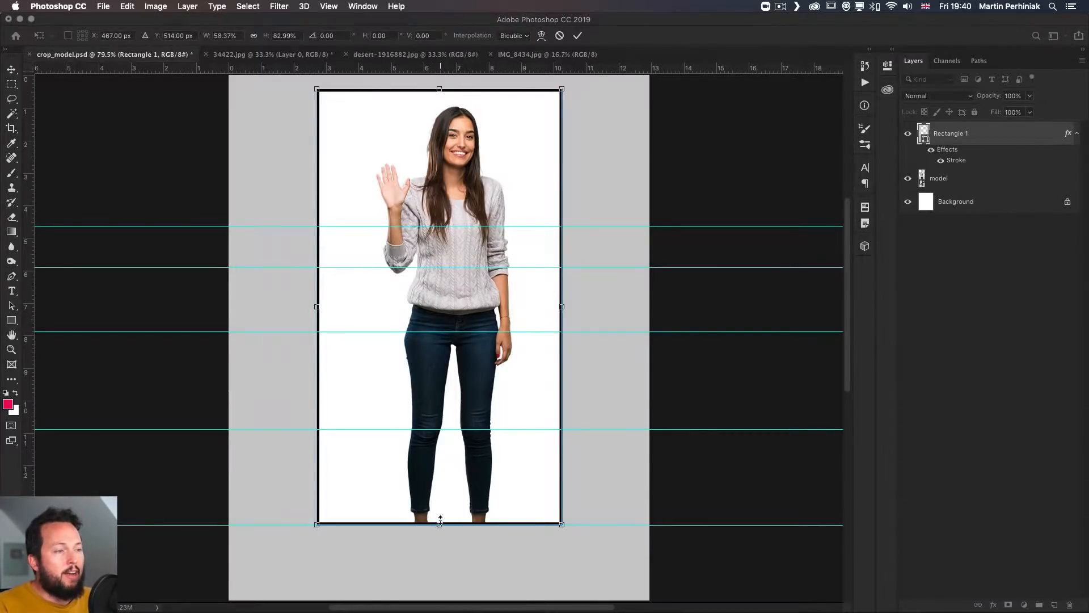
# Drag the frame's bottom edge between the shoe and knee guides, ending at her waist.
pyautogui.moveTo(439, 523); pyautogui.dragTo(439, 427)
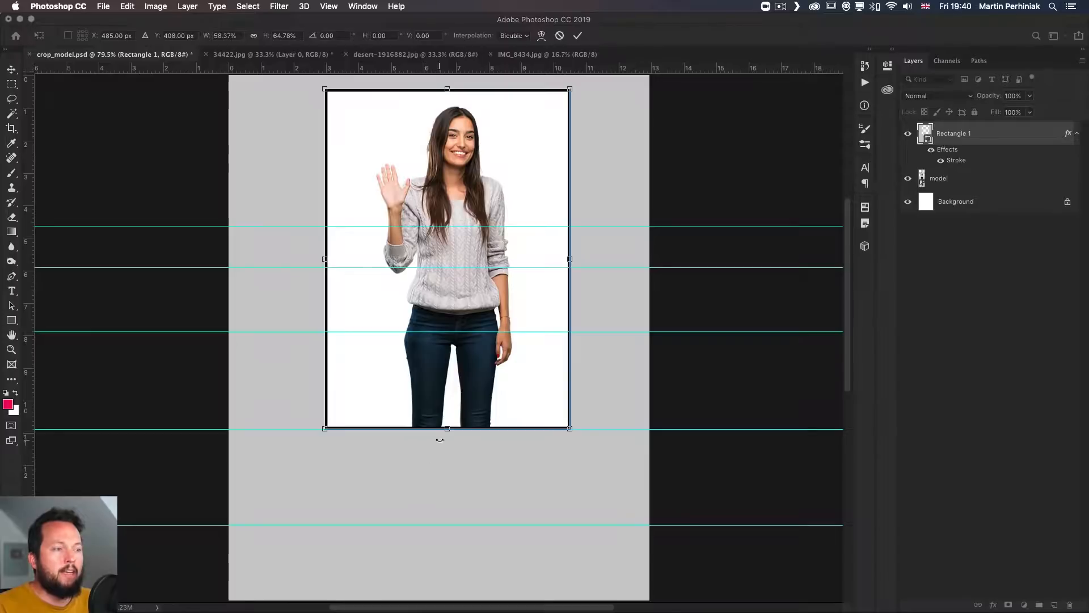
pyautogui.moveTo(447, 427); pyautogui.dragTo(446, 462)
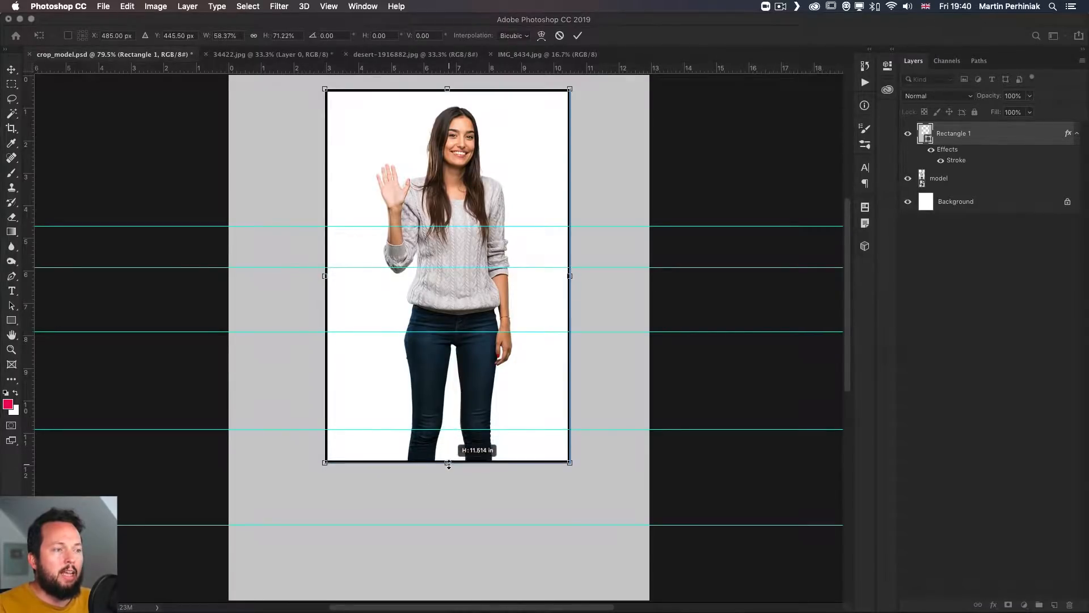
pyautogui.moveTo(448, 462); pyautogui.dragTo(448, 473)
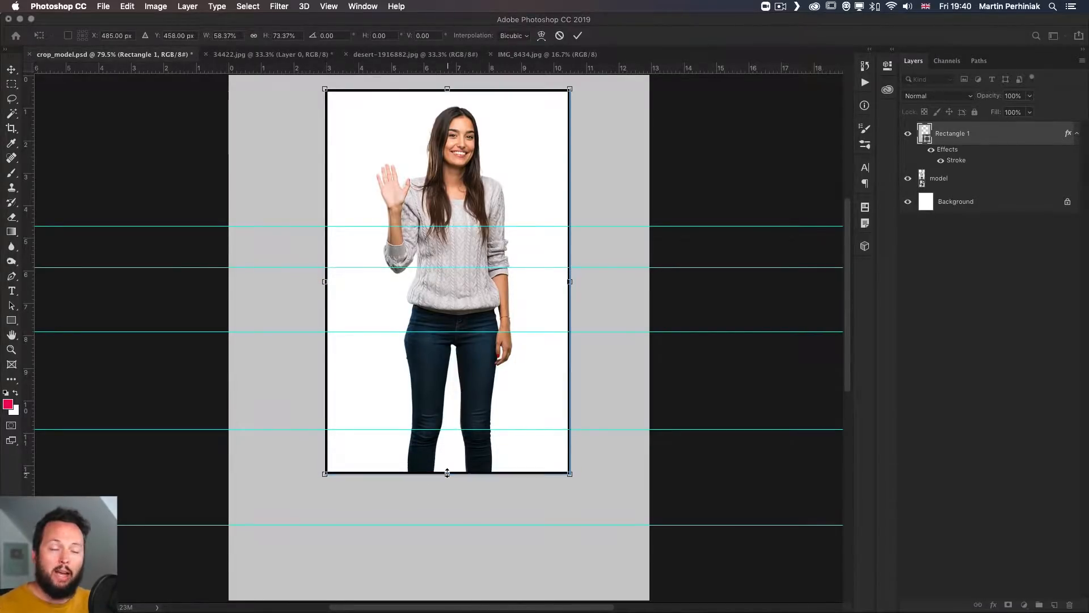
pyautogui.moveTo(446, 473); pyautogui.dragTo(447, 522)
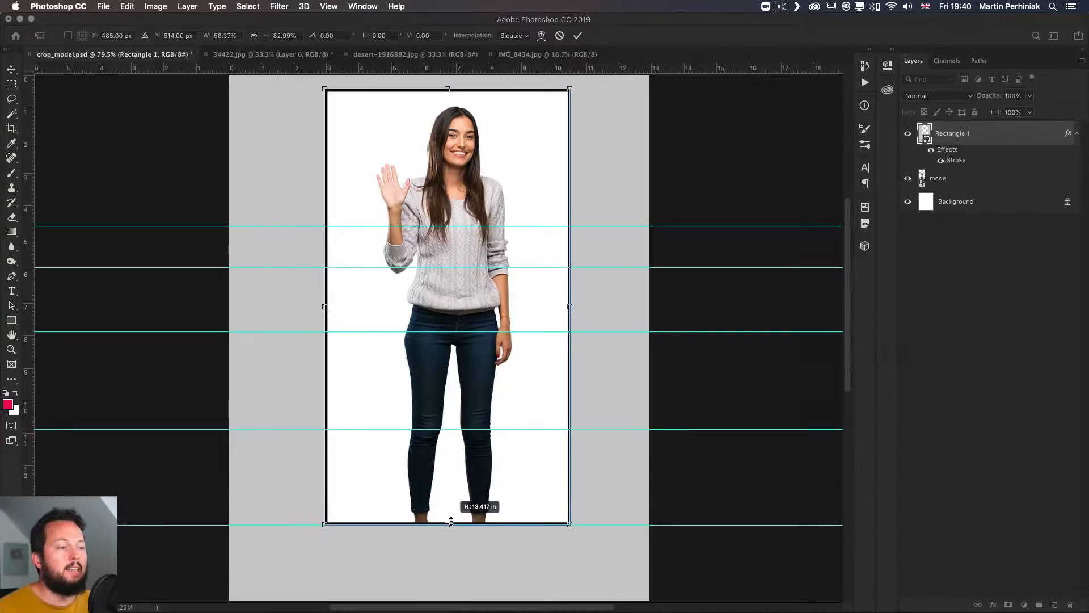
pyautogui.moveTo(448, 523); pyautogui.dragTo(448, 477)
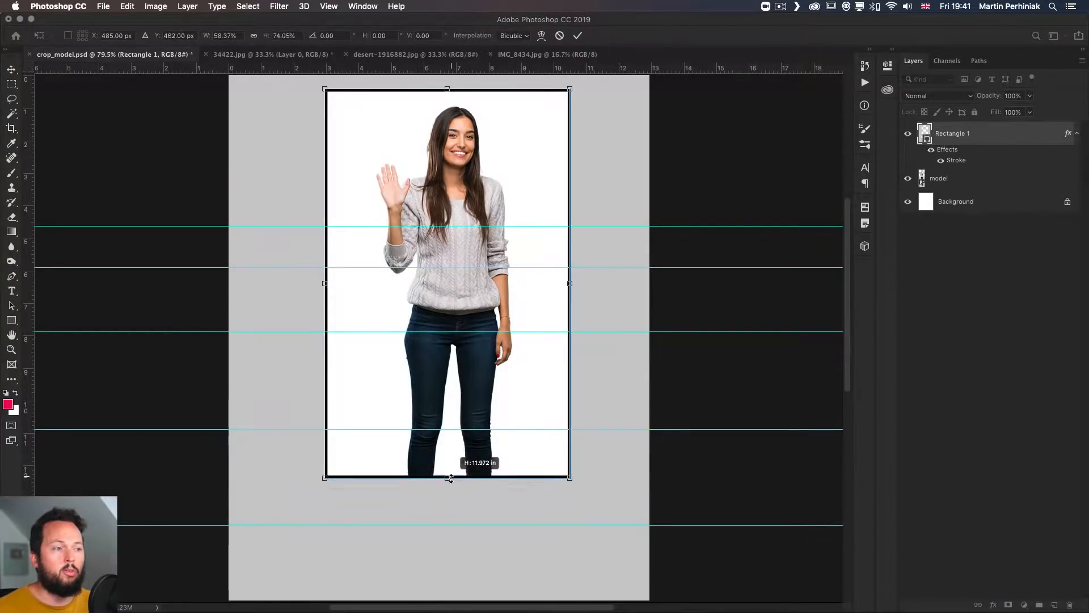
pyautogui.moveTo(447, 477); pyautogui.dragTo(446, 469)
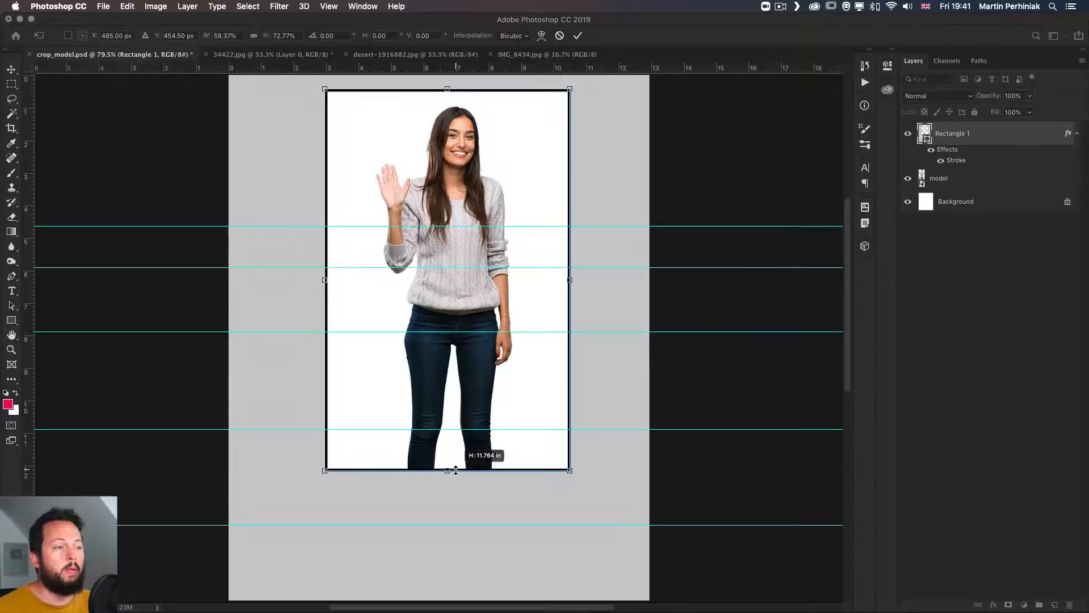
pyautogui.moveTo(446, 470); pyautogui.dragTo(446, 433)
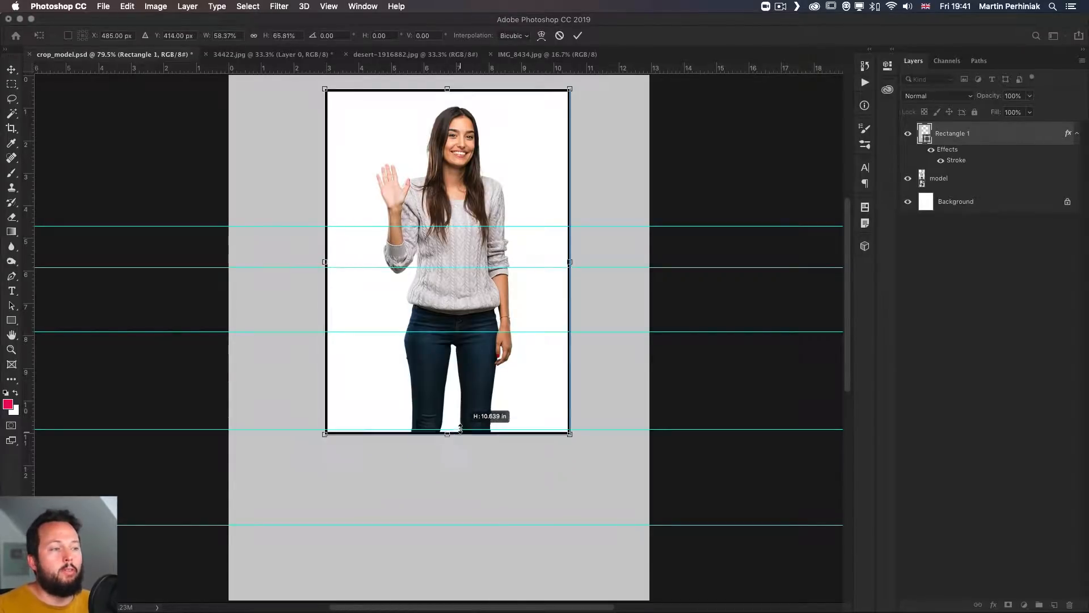
pyautogui.moveTo(446, 432); pyautogui.dragTo(446, 384)
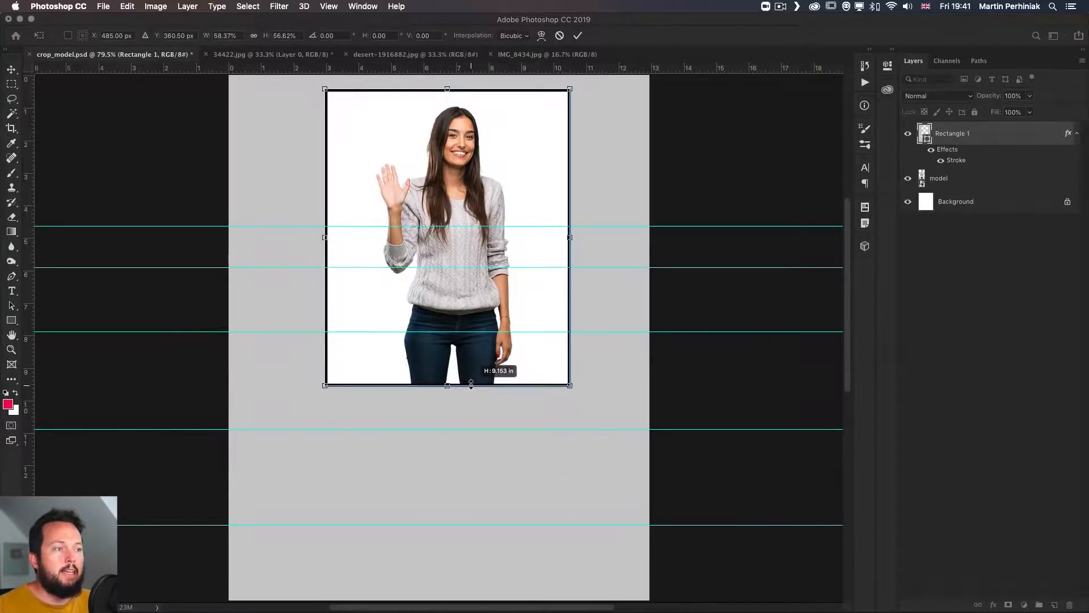
pyautogui.moveTo(446, 384); pyautogui.dragTo(446, 381)
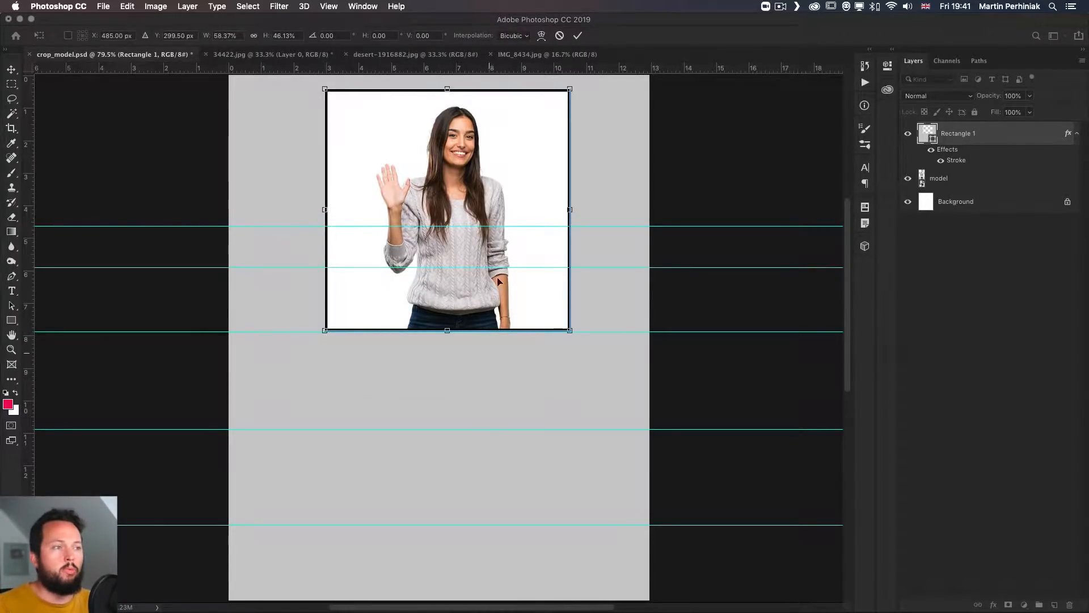
# Shorten and narrow the frame to chest and shoulders, then resize it to a waist-up crop.
pyautogui.moveTo(446, 329); pyautogui.dragTo(446, 267)
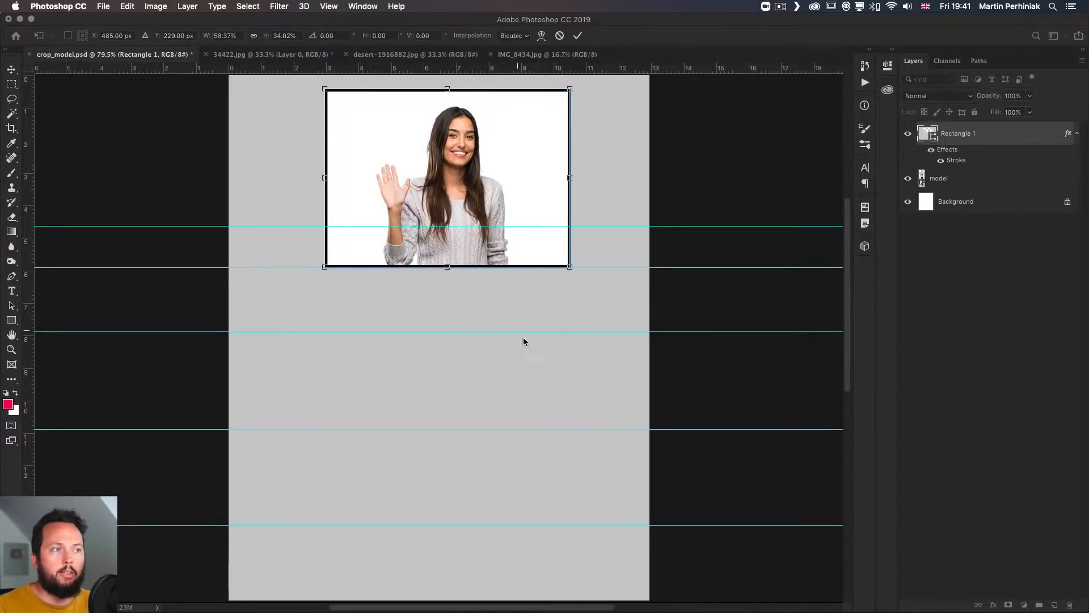
pyautogui.moveTo(569, 177); pyautogui.dragTo(531, 178)
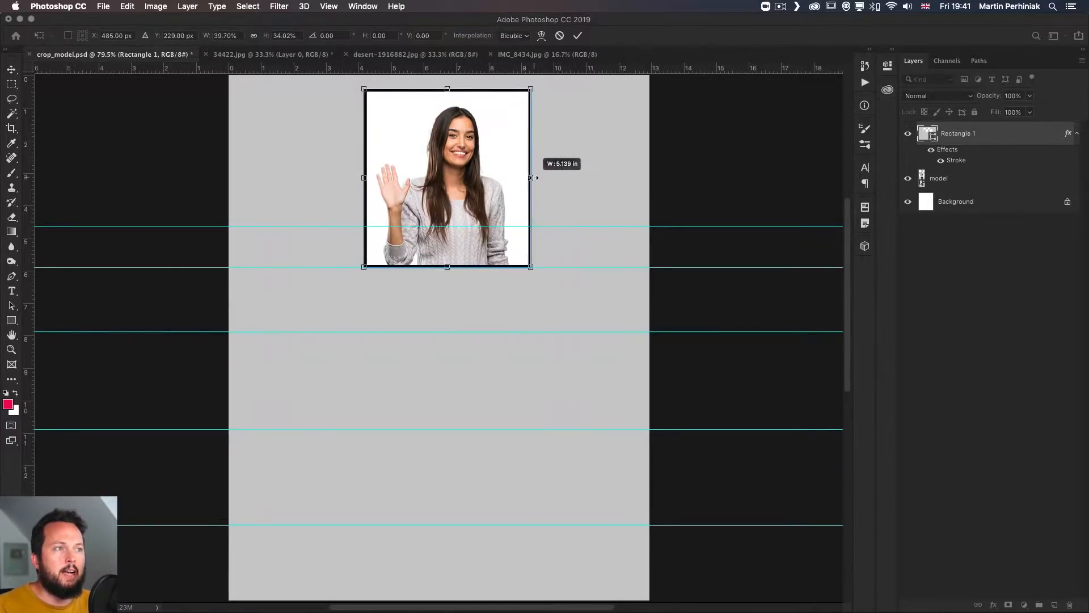
pyautogui.moveTo(448, 267); pyautogui.dragTo(448, 225)
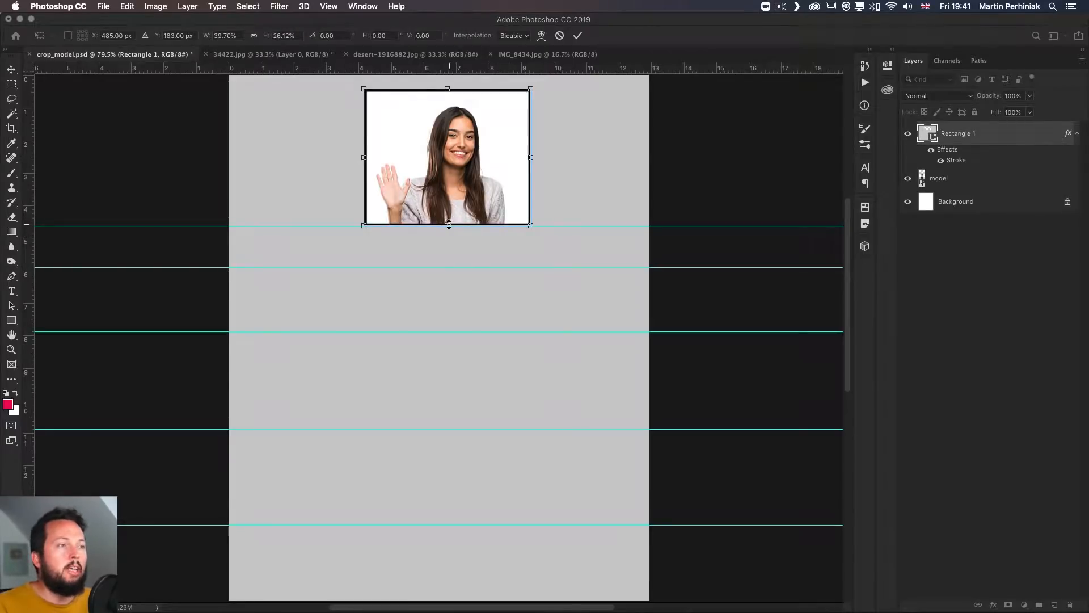
pyautogui.moveTo(447, 224); pyautogui.dragTo(446, 533)
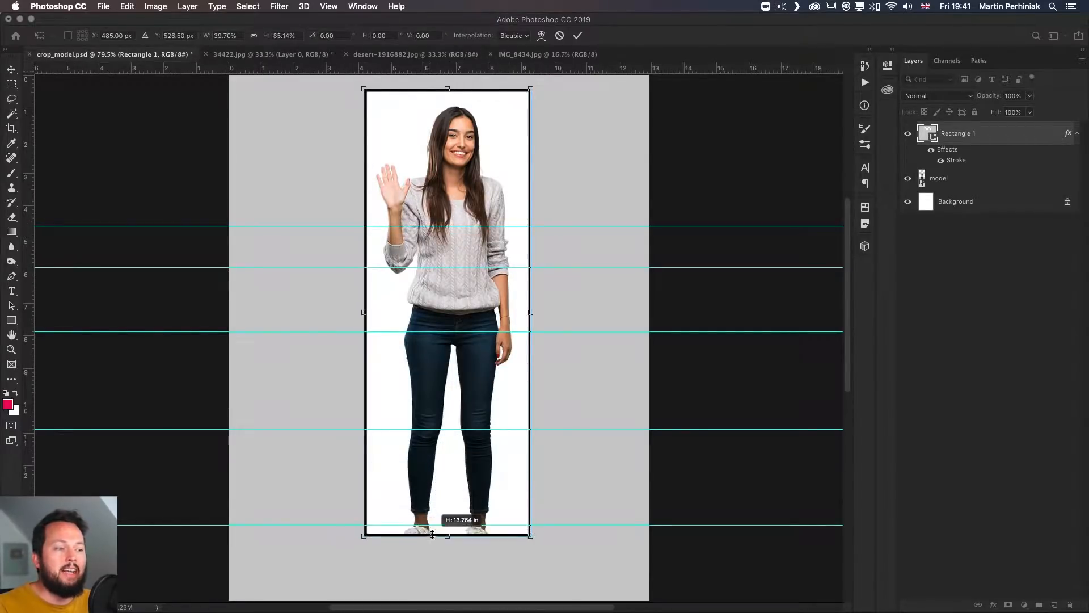
pyautogui.moveTo(446, 534); pyautogui.dragTo(446, 570)
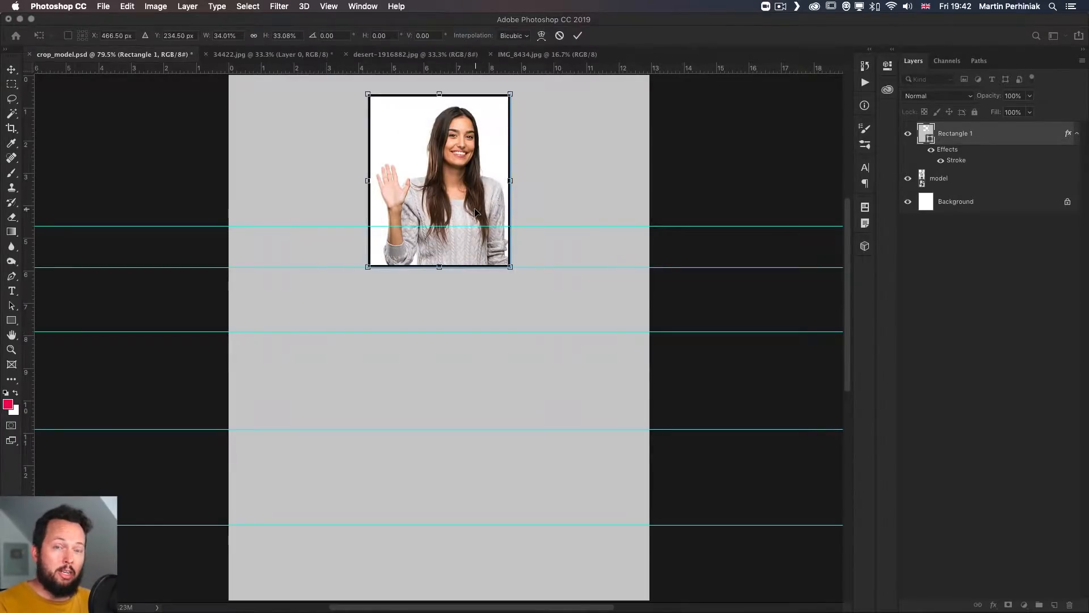
# Shrink the frame to a small crop and move it over the model's face.
pyautogui.moveTo(511, 267); pyautogui.dragTo(462, 208)
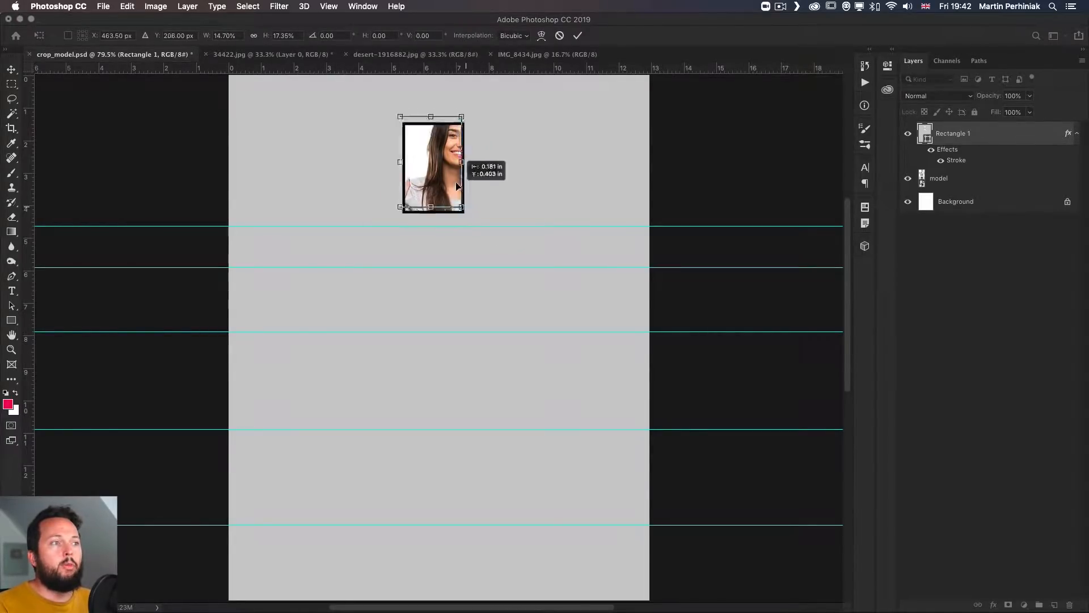
pyautogui.moveTo(431, 163); pyautogui.dragTo(454, 143)
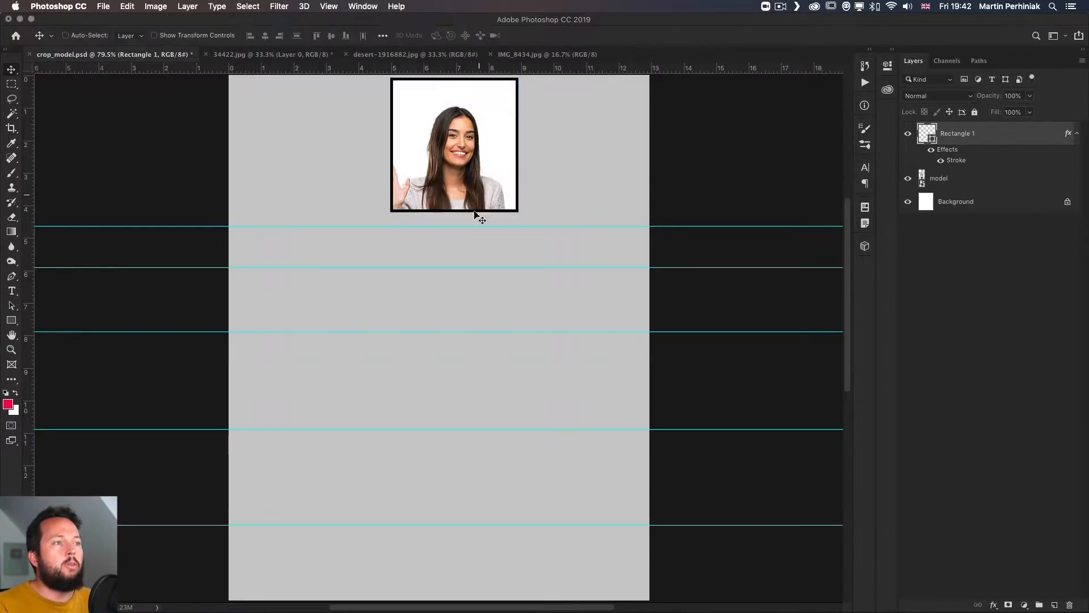
pyautogui.moveTo(454, 144); pyautogui.dragTo(443, 158)
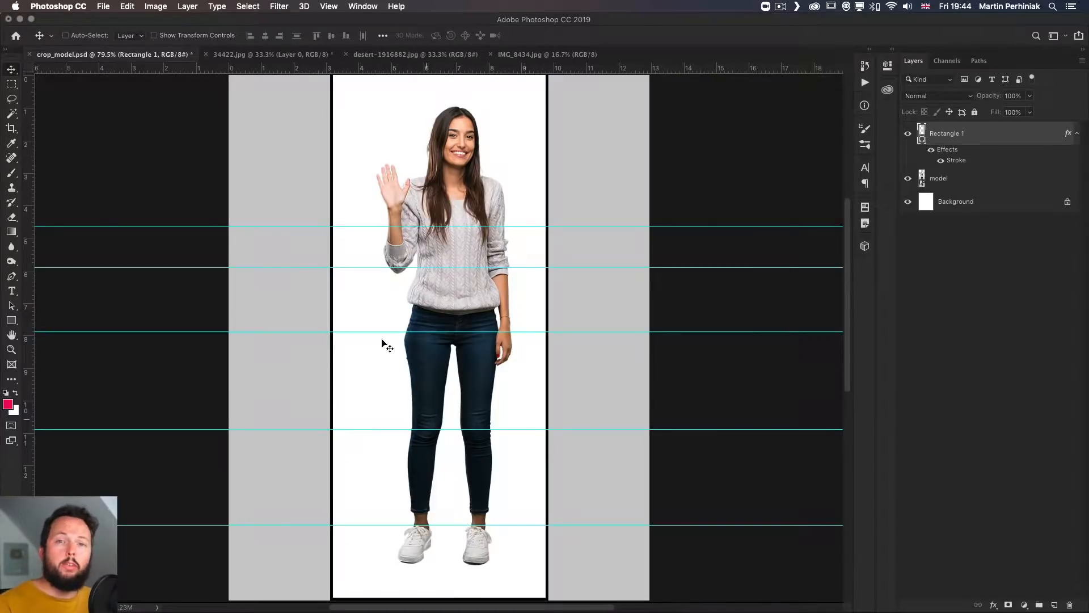
# Switch to the desert-1916882.jpg document.
pyautogui.click(414, 55)
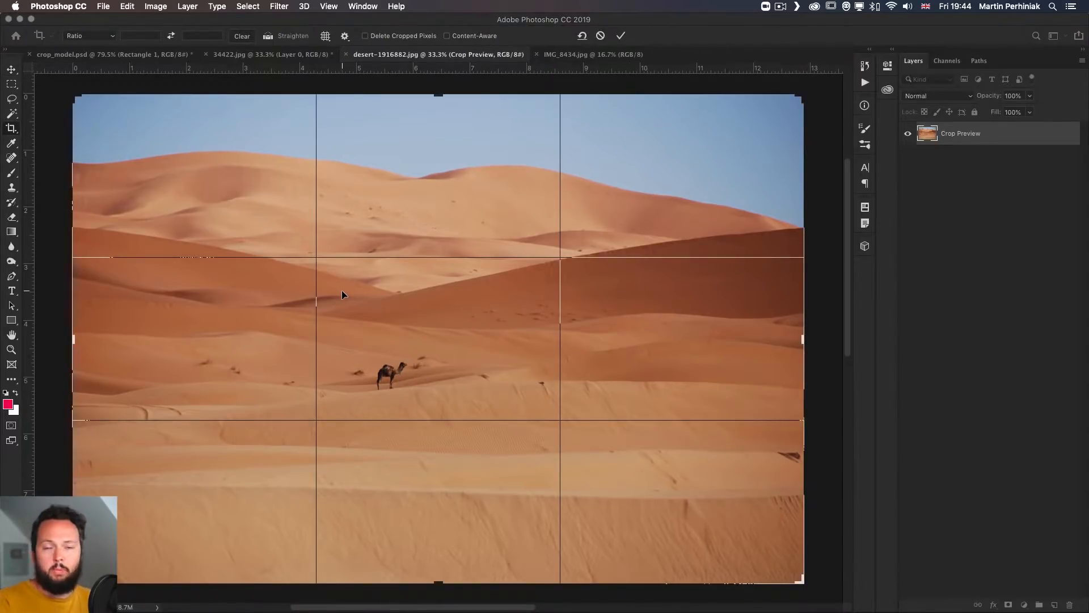
# Start cropping the desert photo and cycle the overlay through Diagonal, Golden Ratio and Golden Spiral.
pyautogui.press('c')
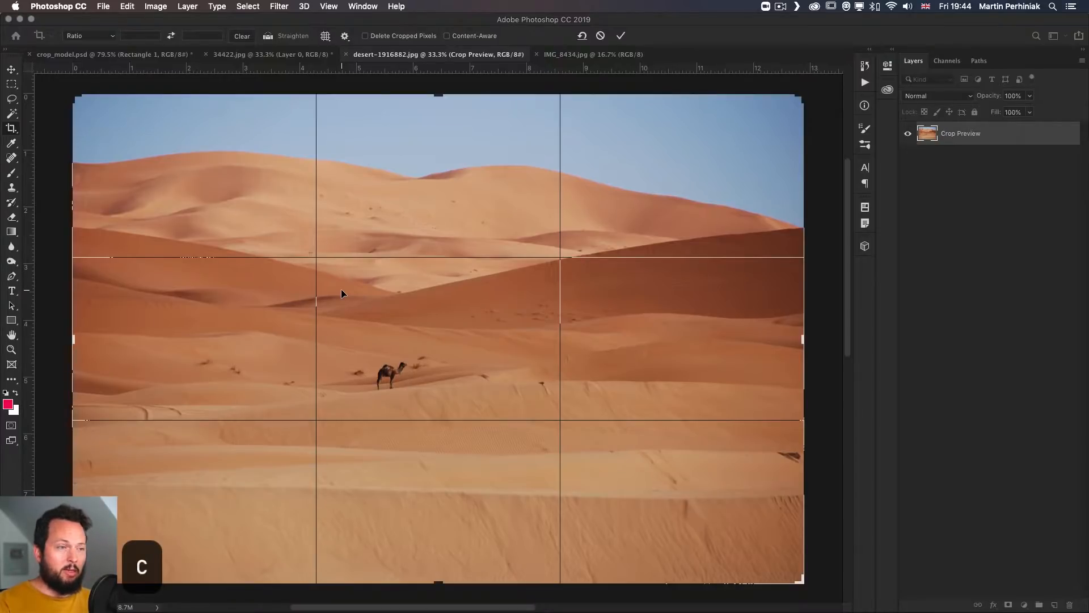
pyautogui.moveTo(446, 286)
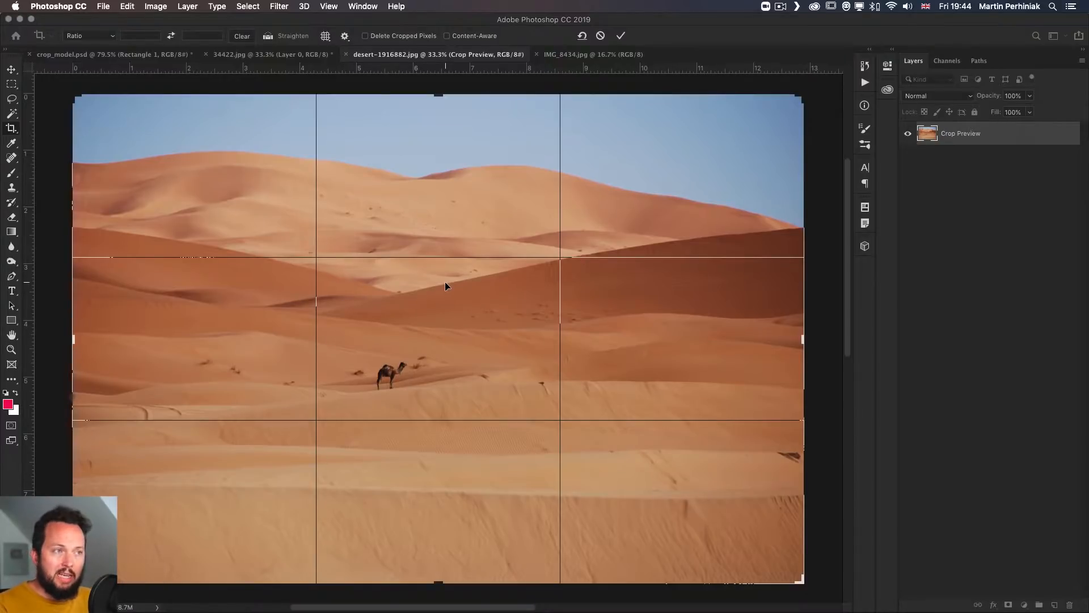
pyautogui.click(325, 36)
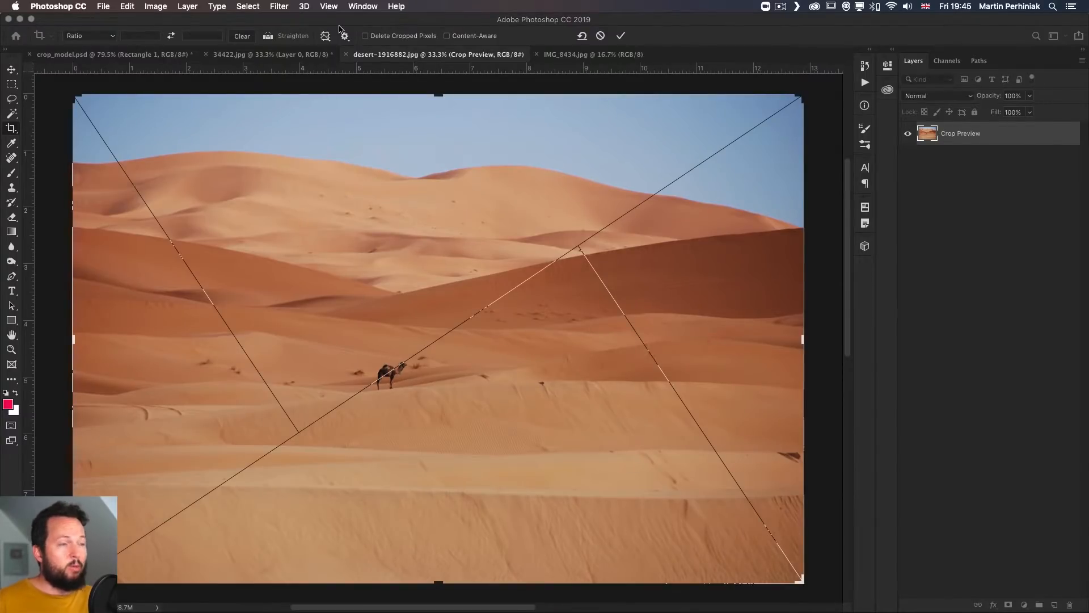
pyautogui.click(325, 35)
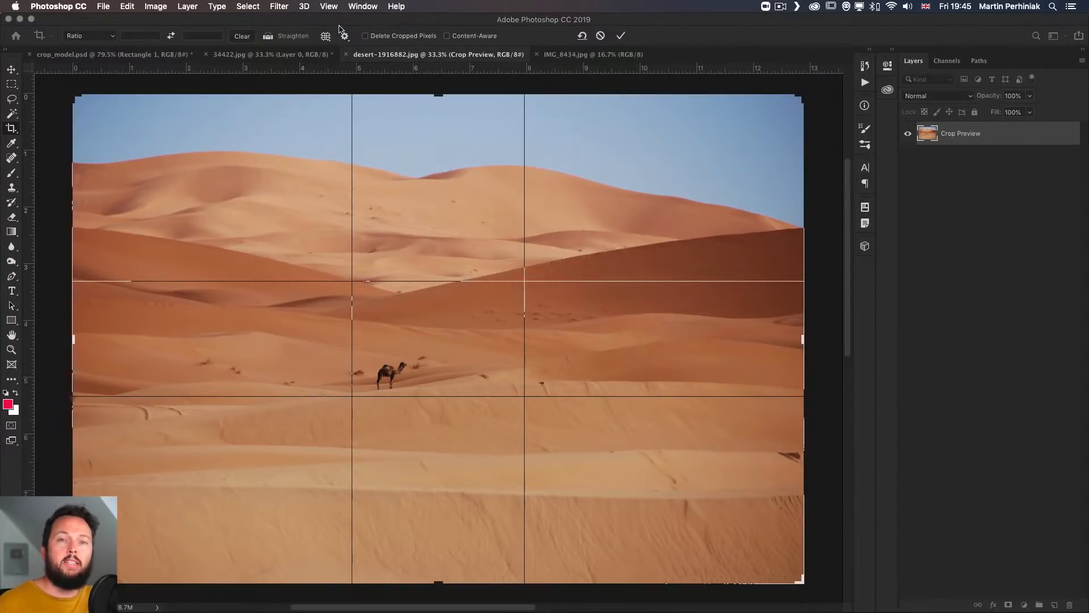
pyautogui.click(326, 35)
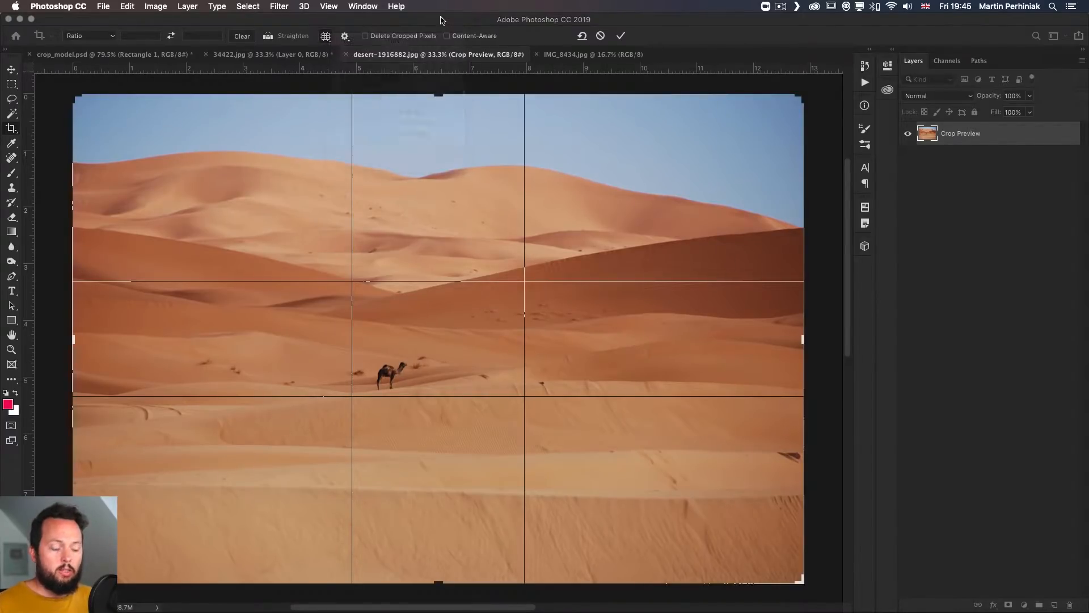
pyautogui.click(326, 35)
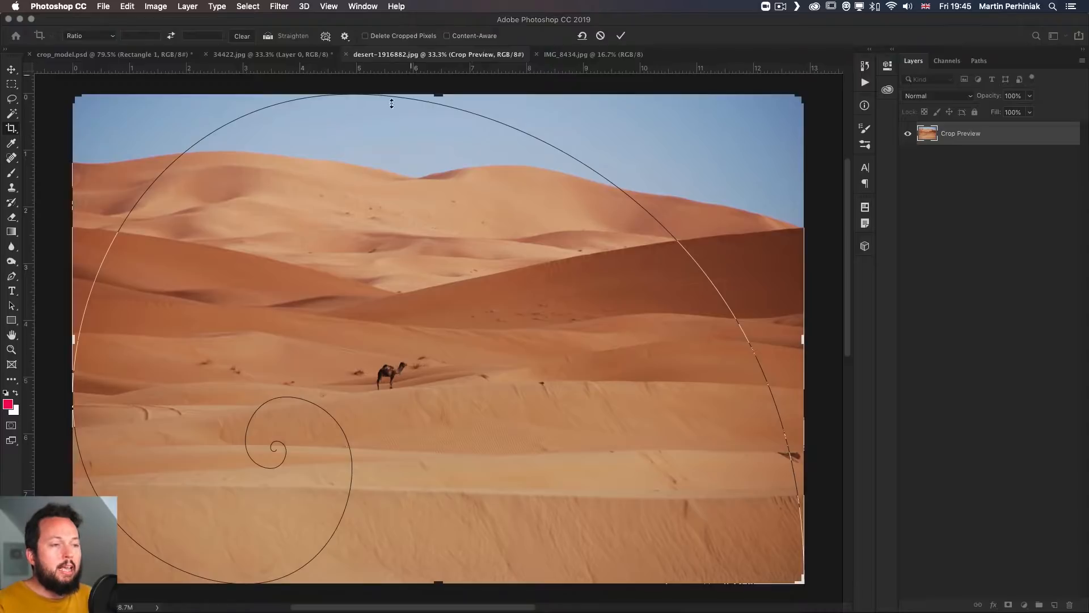
pyautogui.moveTo(341, 307)
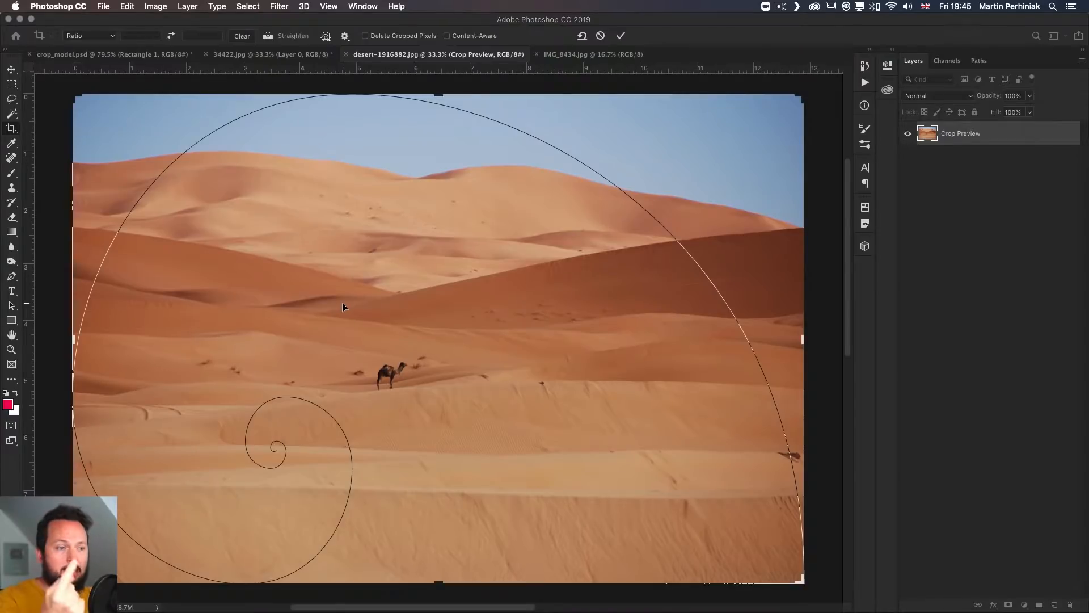
# Flip the golden spiral with Shift+O and resize the crop from its lower-left corner.
pyautogui.press('Shift+O')
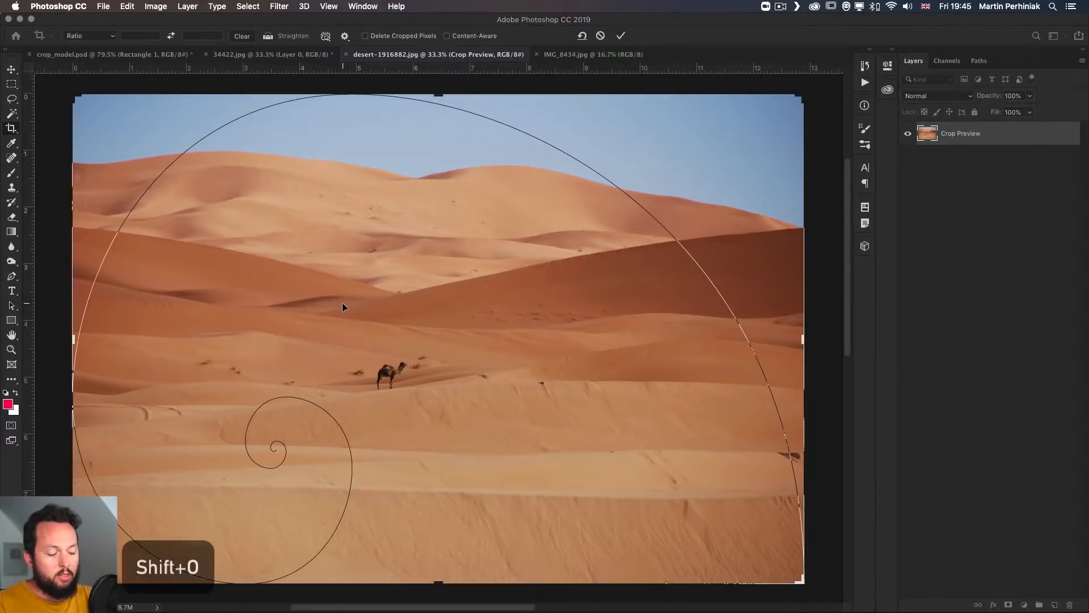
pyautogui.press('shift+o')
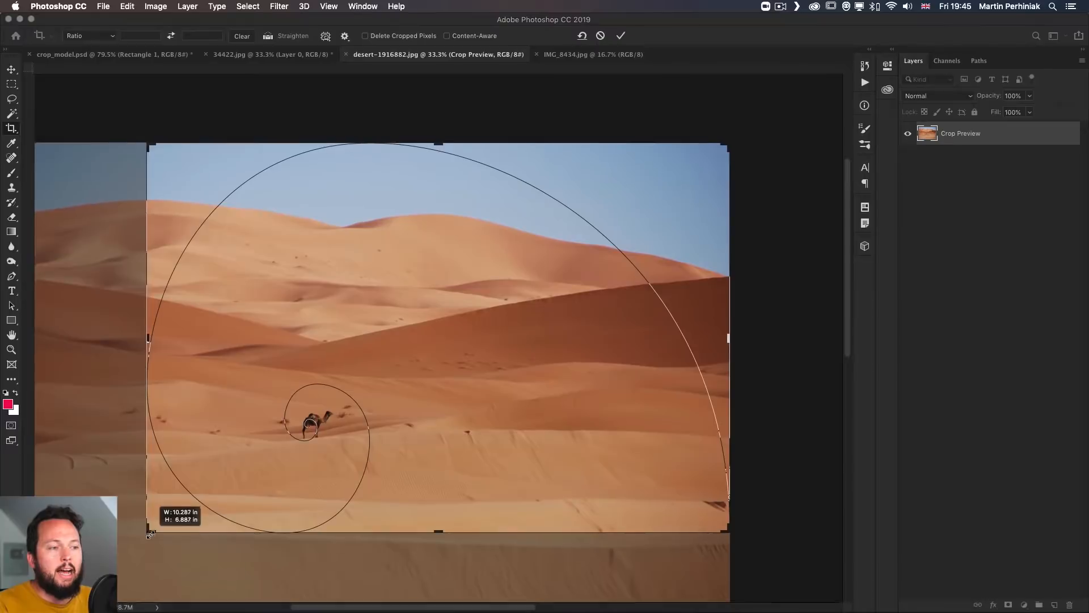
pyautogui.moveTo(149, 533); pyautogui.dragTo(161, 540)
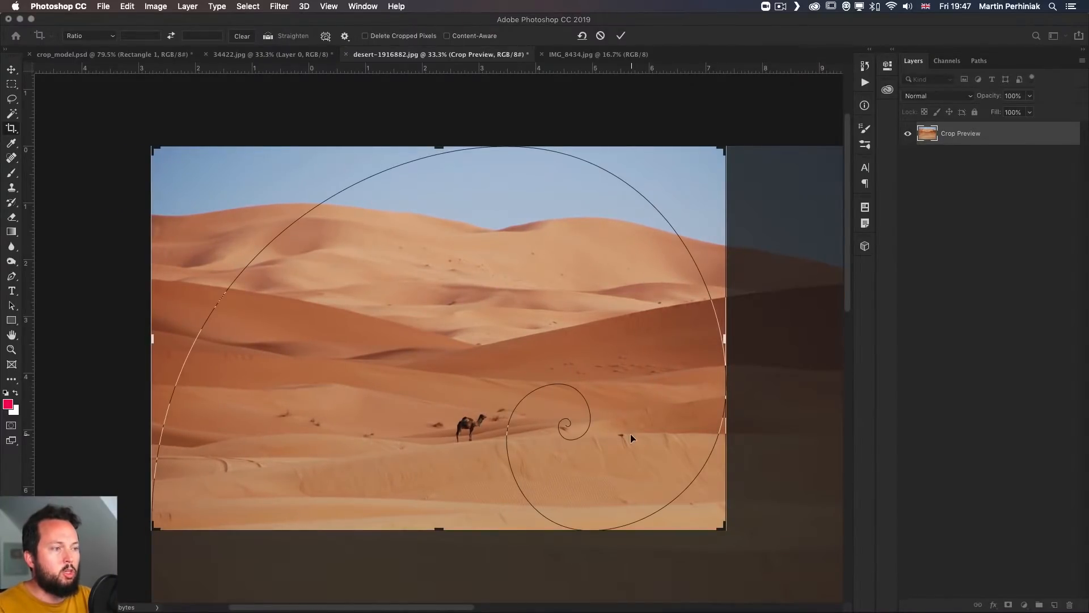
# Shrink the crop from the lower right and shift the photo to centre the spiral on the camel.
pyautogui.moveTo(726, 527); pyautogui.dragTo(663, 518)
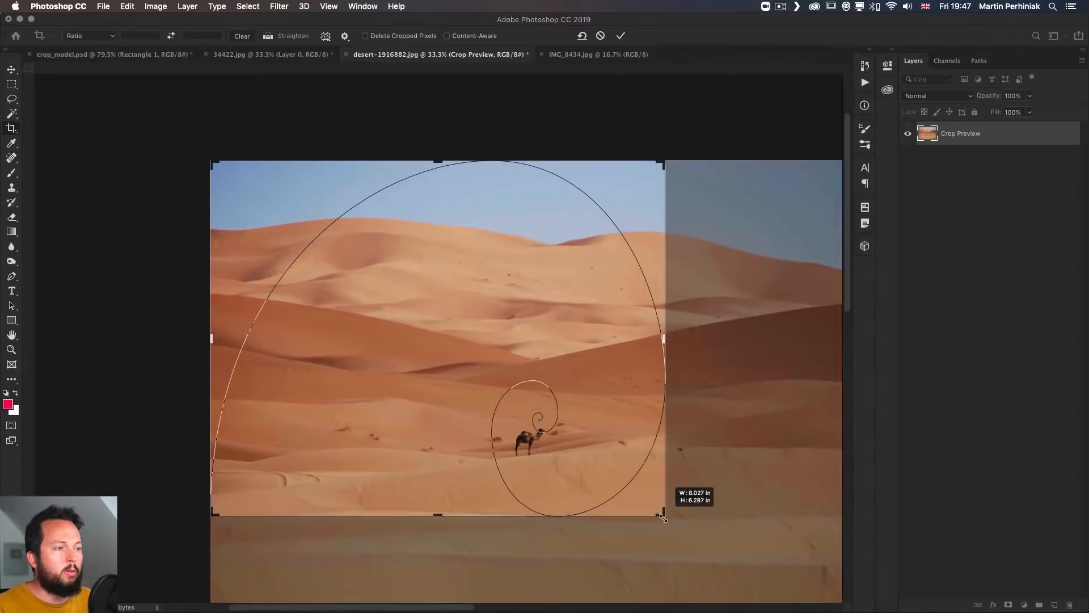
pyautogui.moveTo(663, 517); pyautogui.dragTo(687, 486)
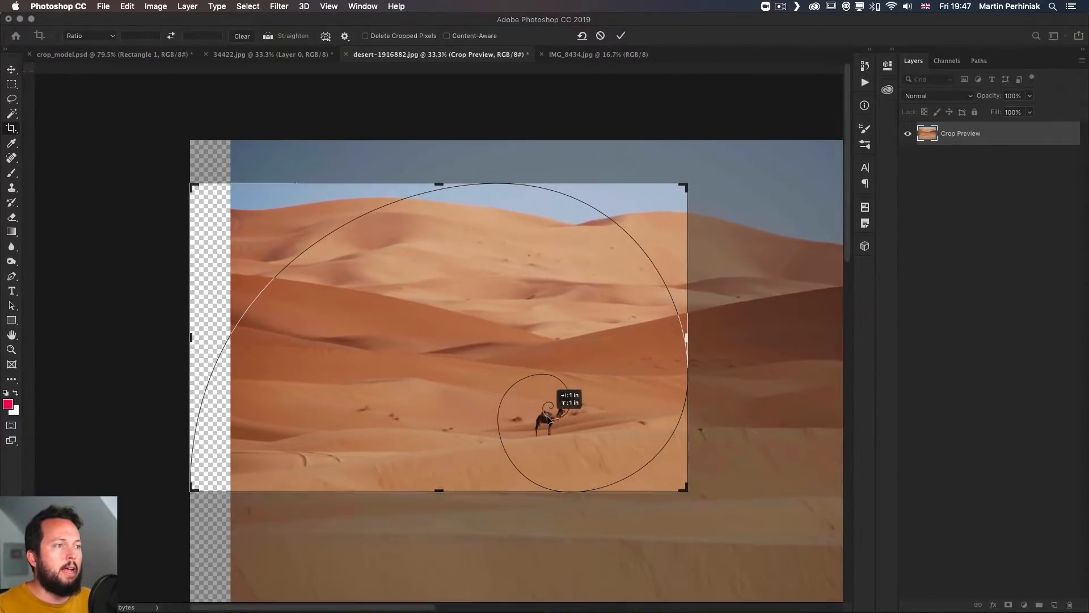
pyautogui.moveTo(688, 490); pyautogui.dragTo(692, 501)
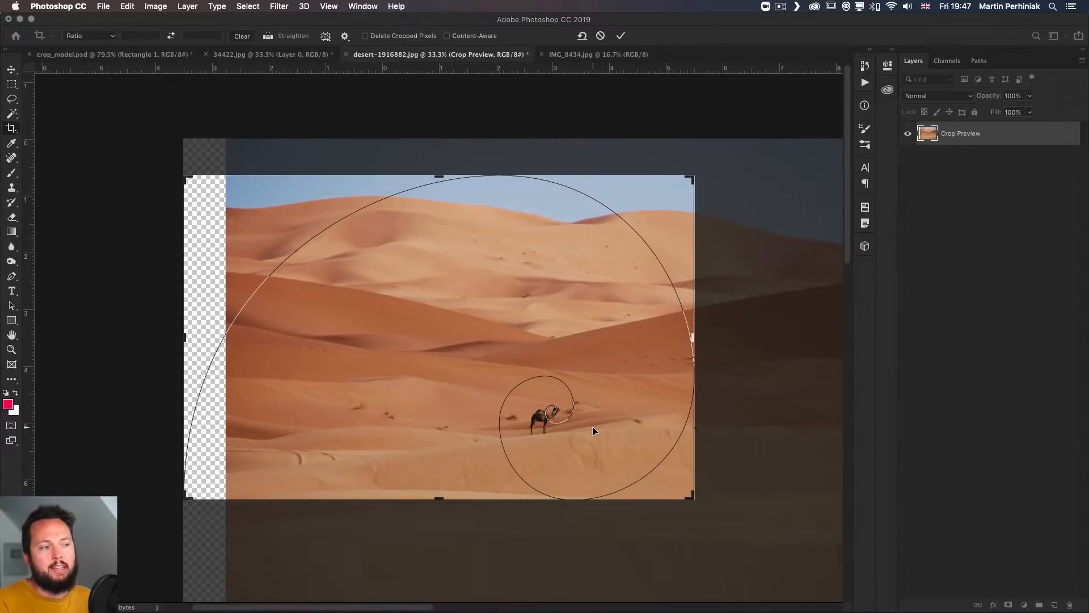
pyautogui.moveTo(408, 305)
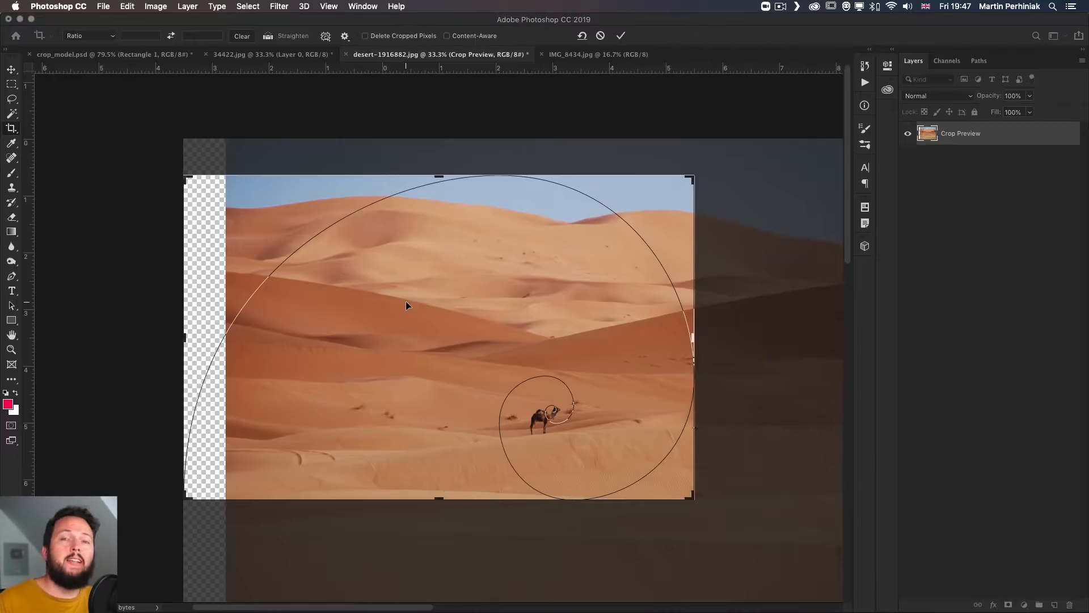
pyautogui.click(619, 35)
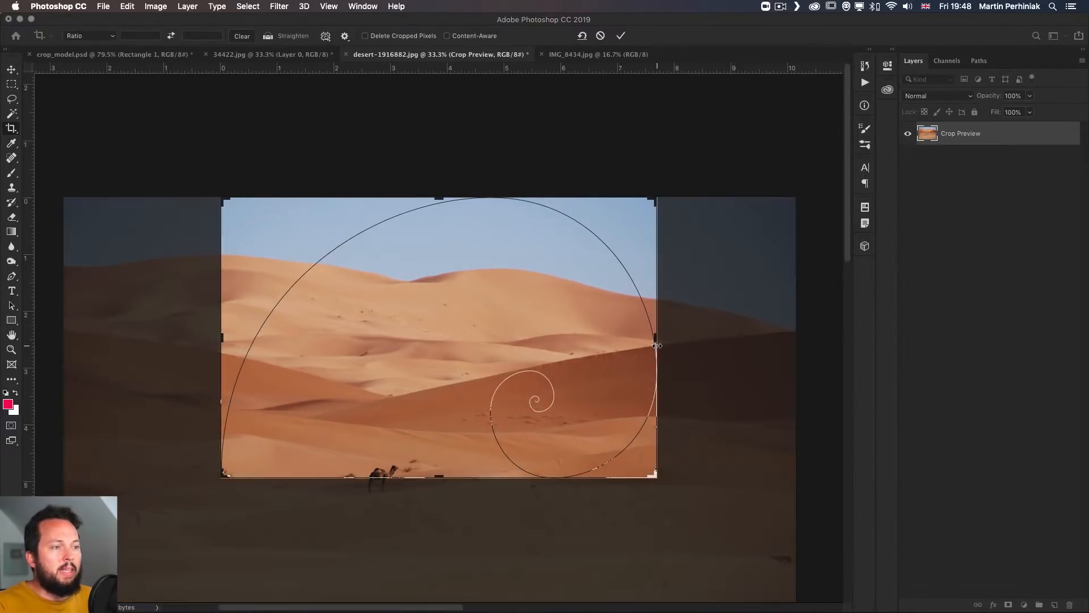
# Cancel the pending spiral-guided crop to restore the full desert photo.
pyautogui.click(620, 35)
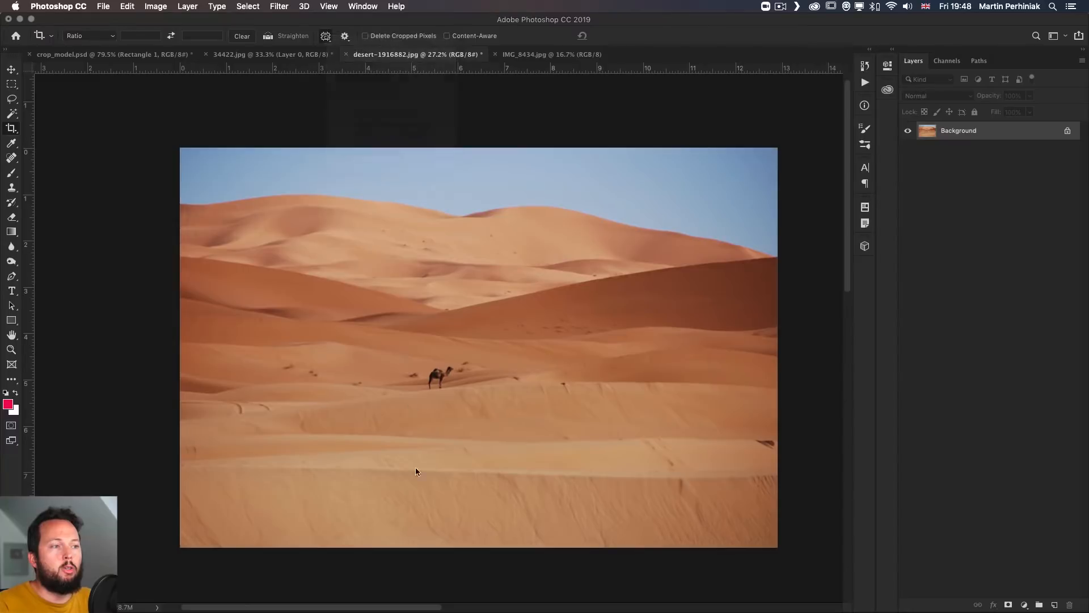
# Shrink the desert photo's crop frame, shift the photo inside it, then enlarge it back.
pyautogui.click(12, 127)
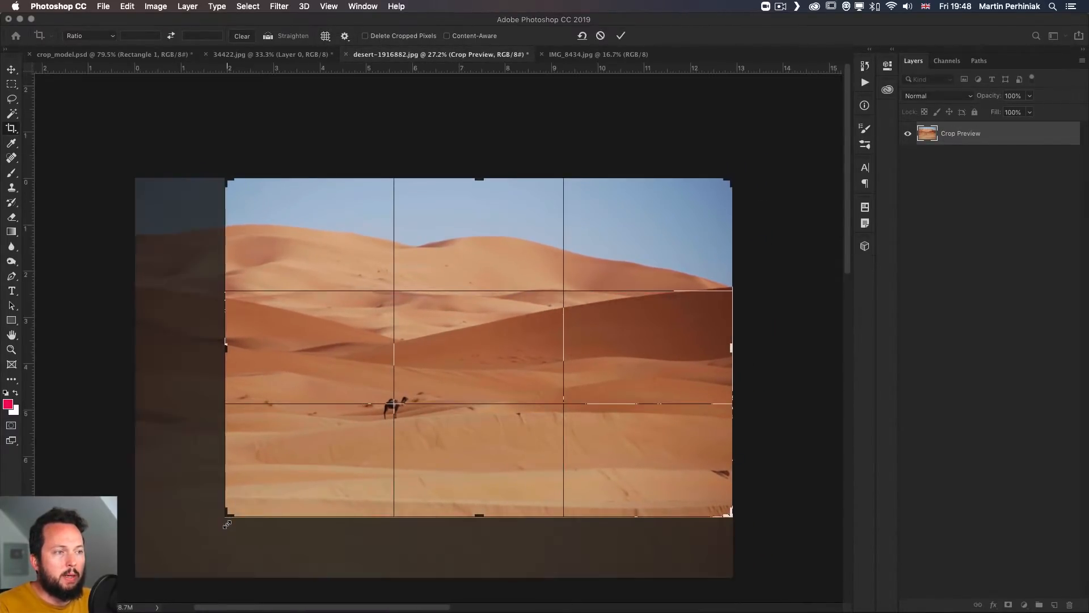
pyautogui.click(619, 35)
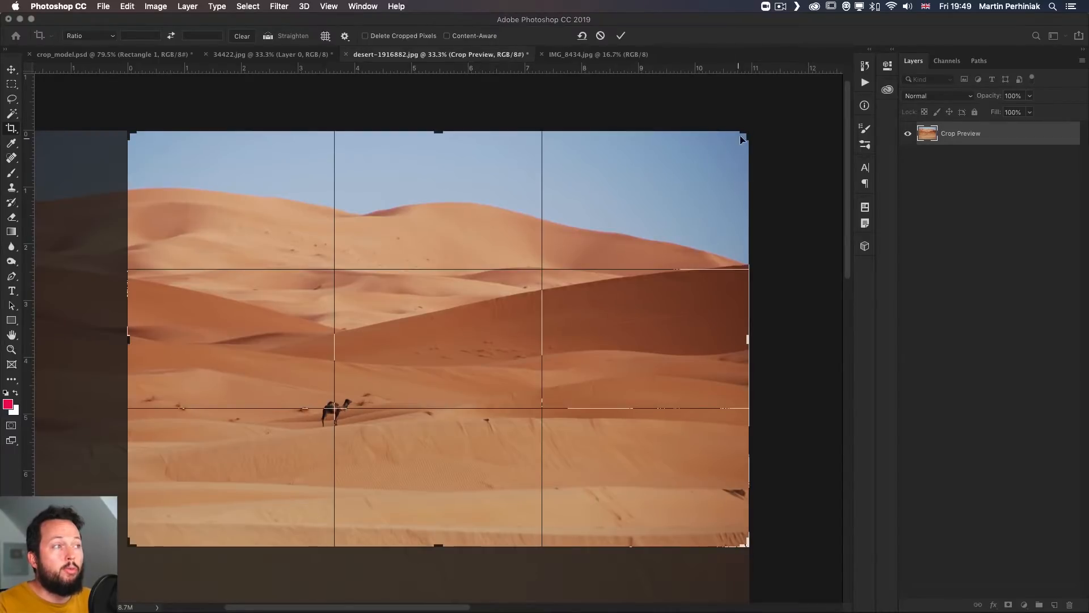
pyautogui.click(620, 35)
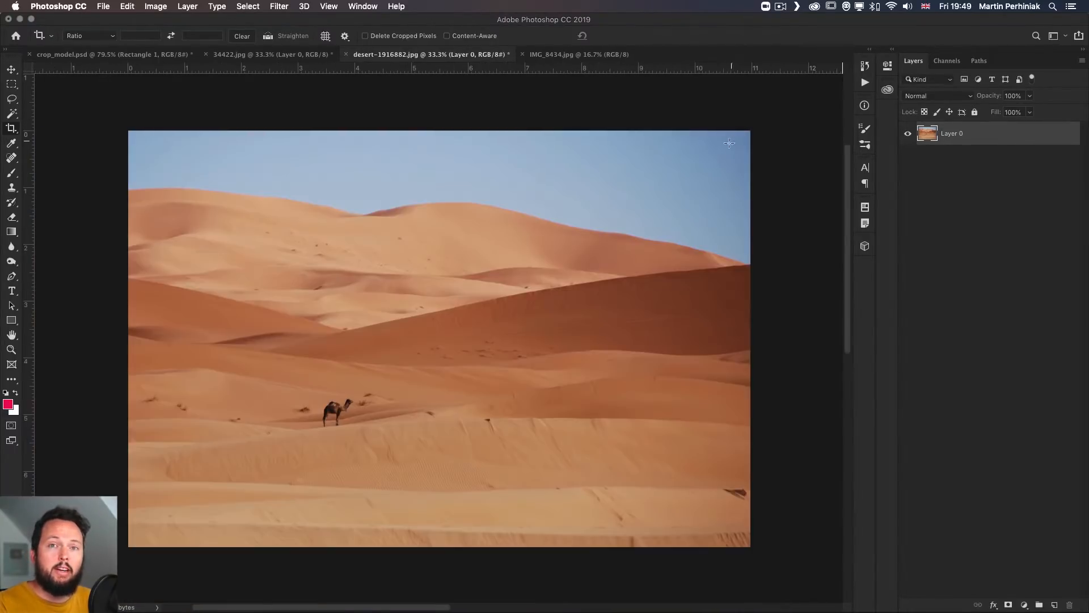
pyautogui.click(43, 35)
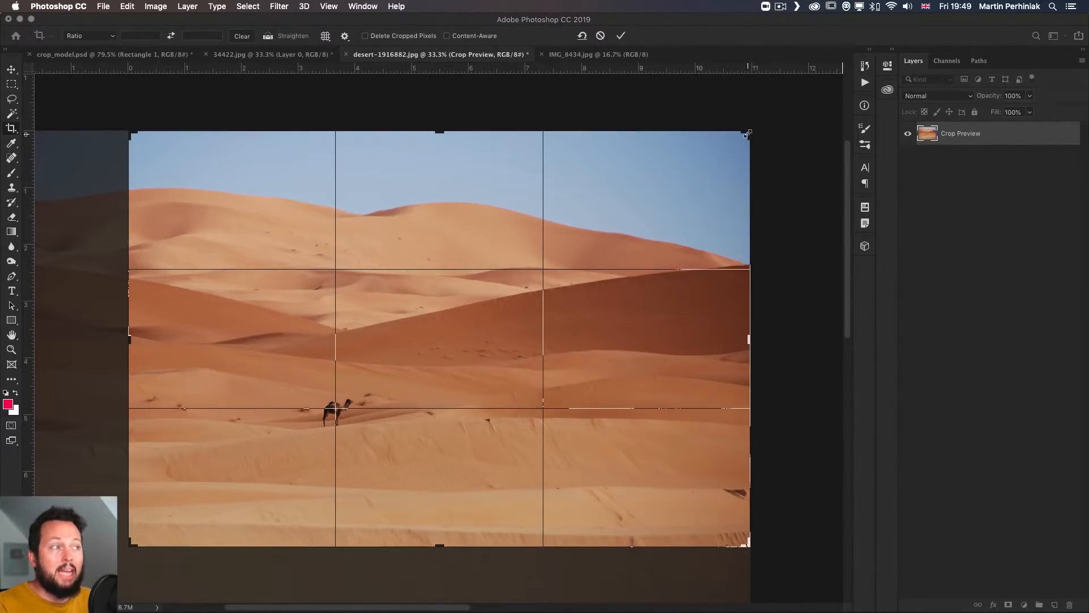
pyautogui.moveTo(746, 133); pyautogui.dragTo(708, 159)
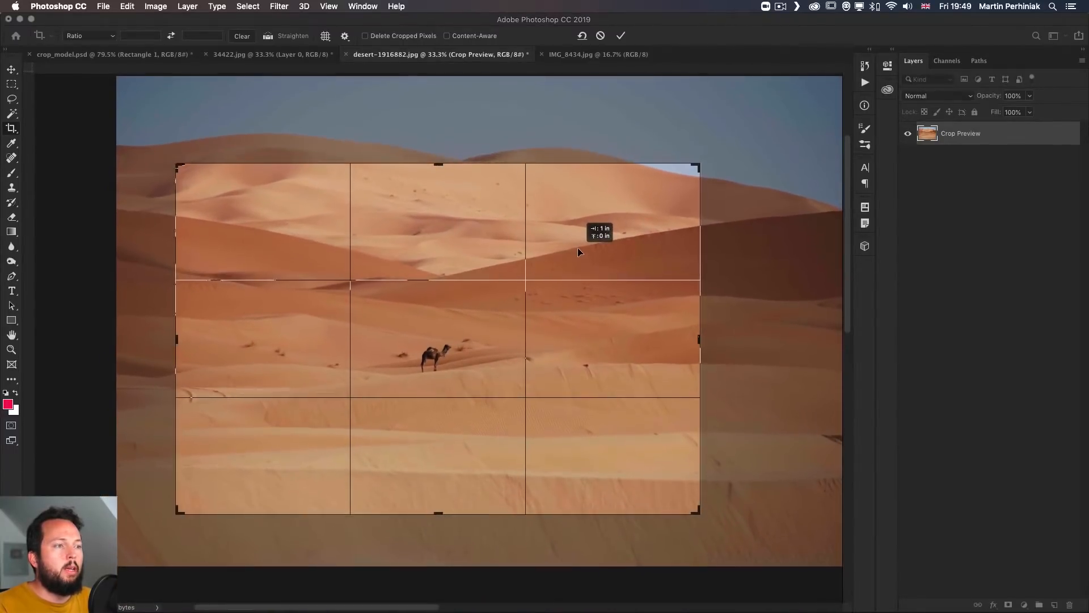
pyautogui.moveTo(698, 164); pyautogui.dragTo(706, 160)
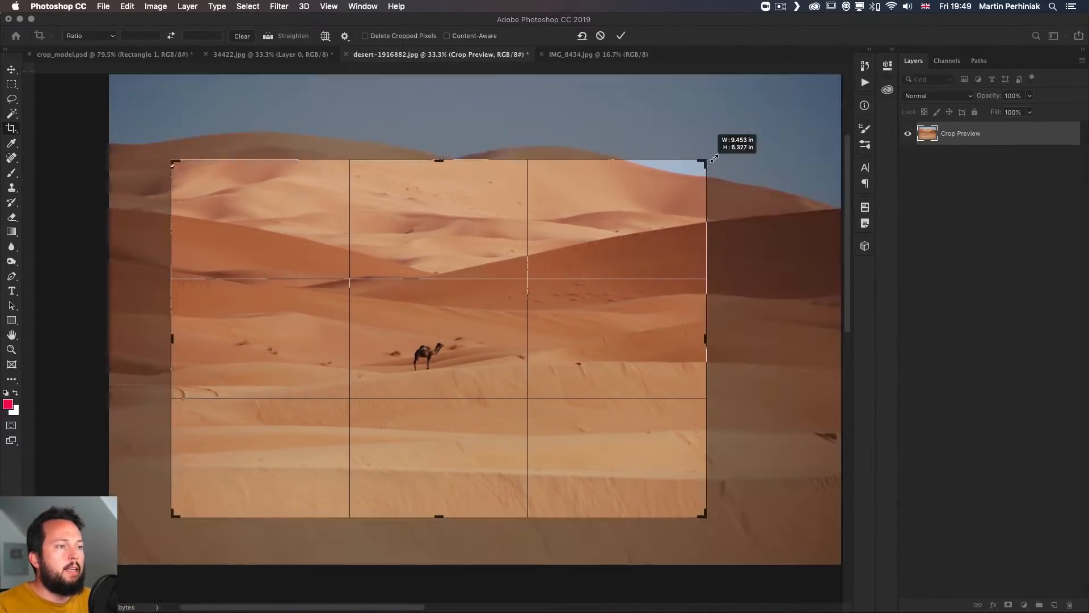
pyautogui.moveTo(711, 160); pyautogui.dragTo(764, 122)
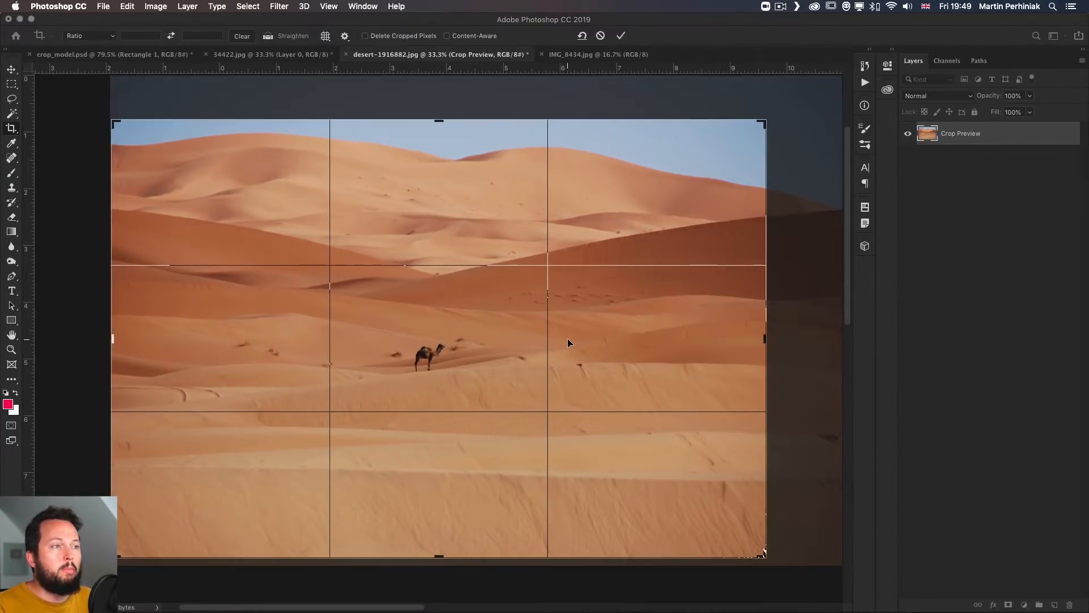
pyautogui.click(620, 35)
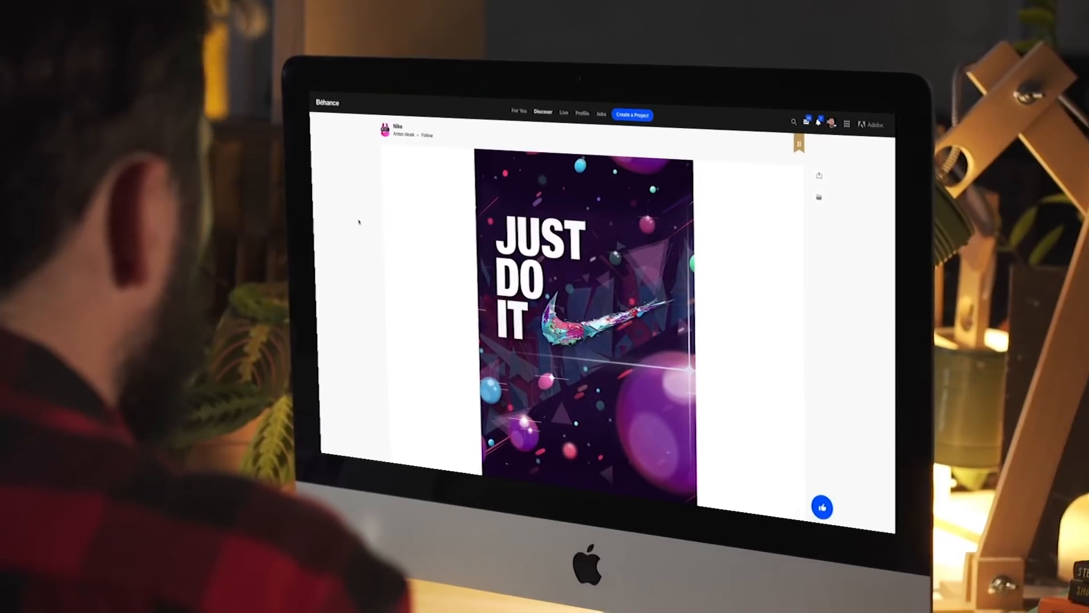
pyautogui.scroll(-3)
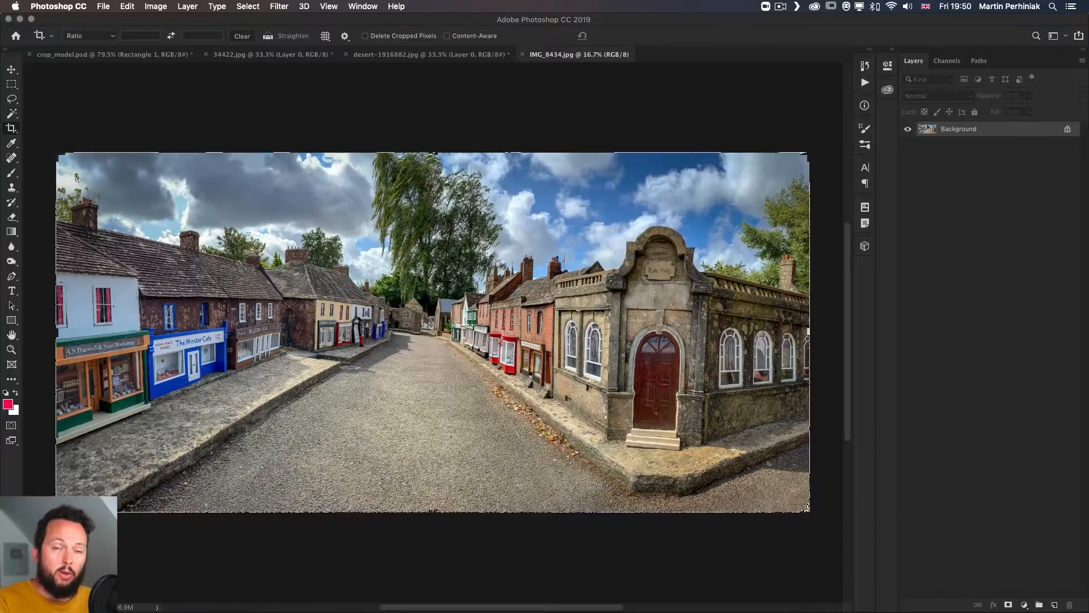
pyautogui.moveTo(321, 303)
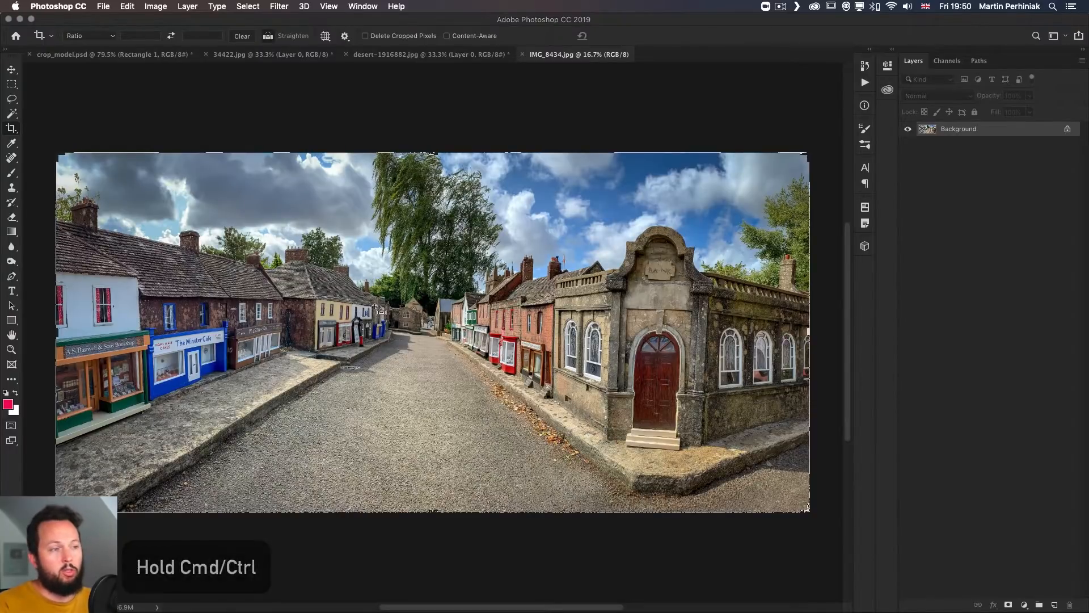
pyautogui.moveTo(288, 201)
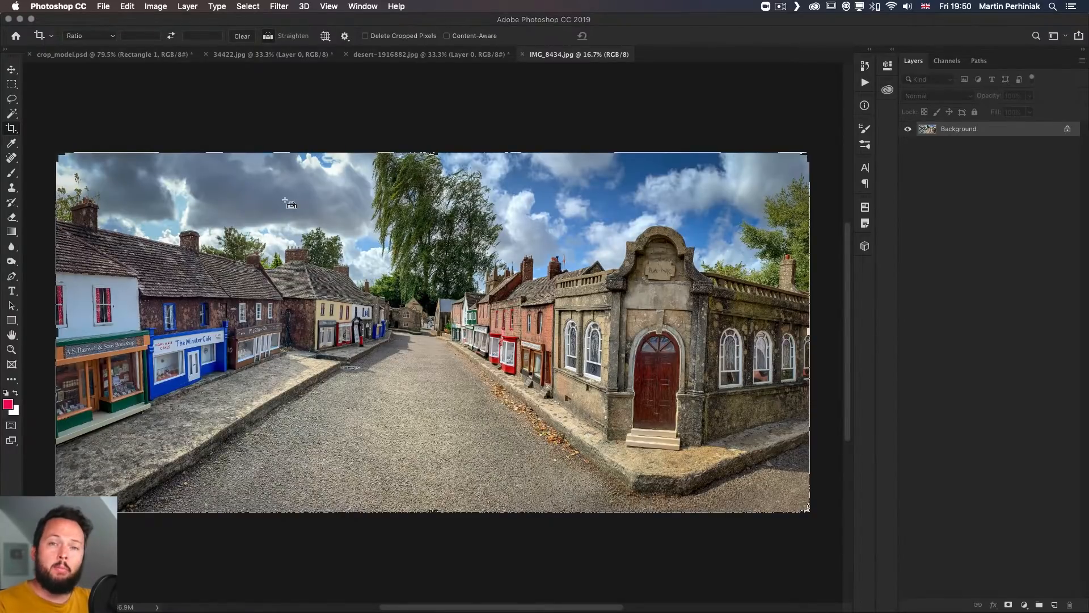
pyautogui.moveTo(269, 276)
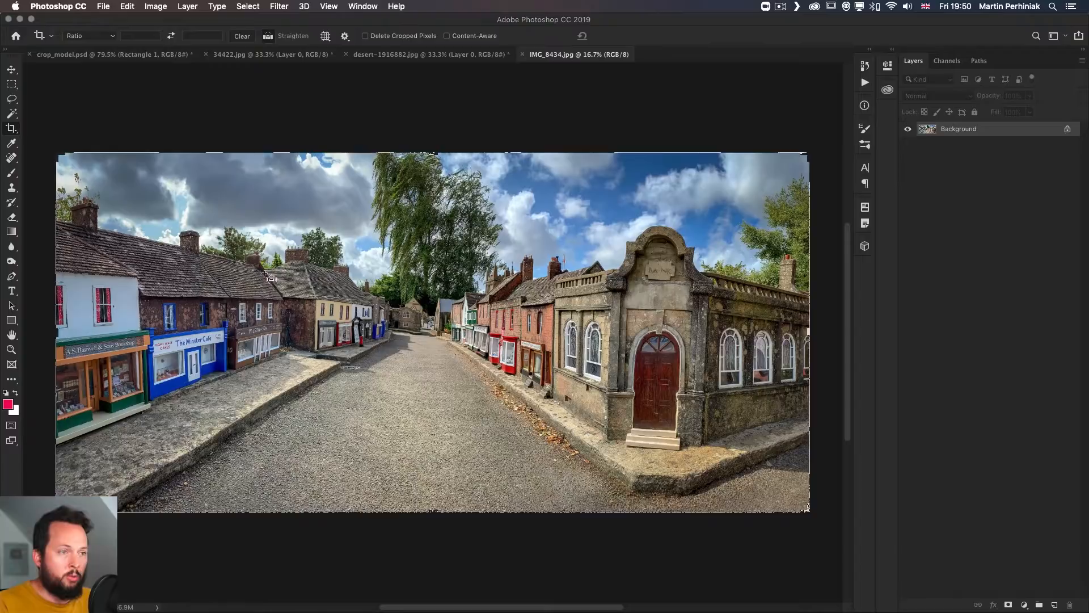
pyautogui.moveTo(271, 295)
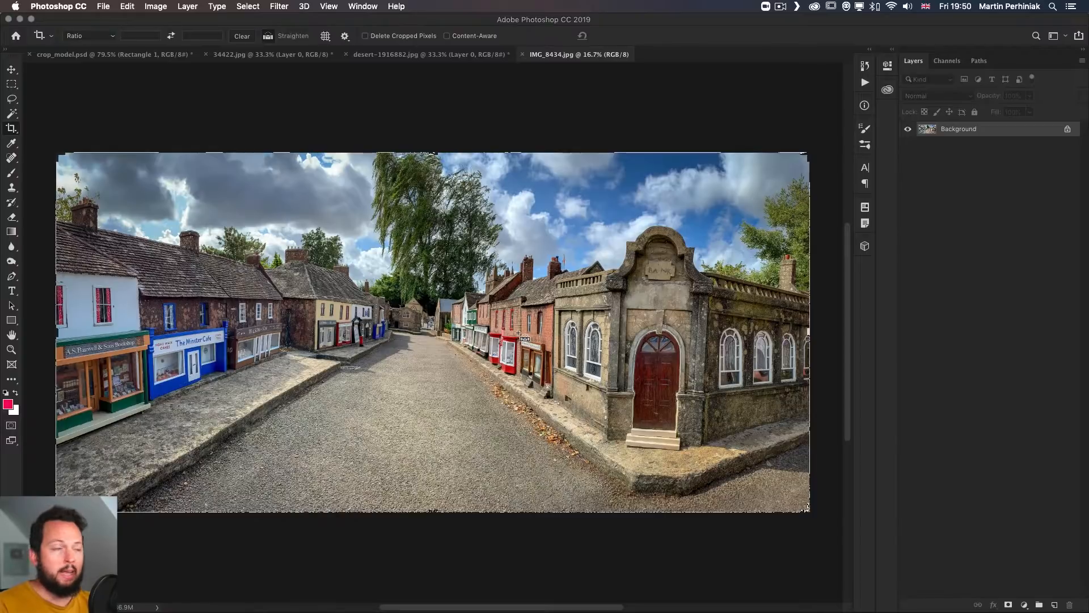
pyautogui.moveTo(818, 146)
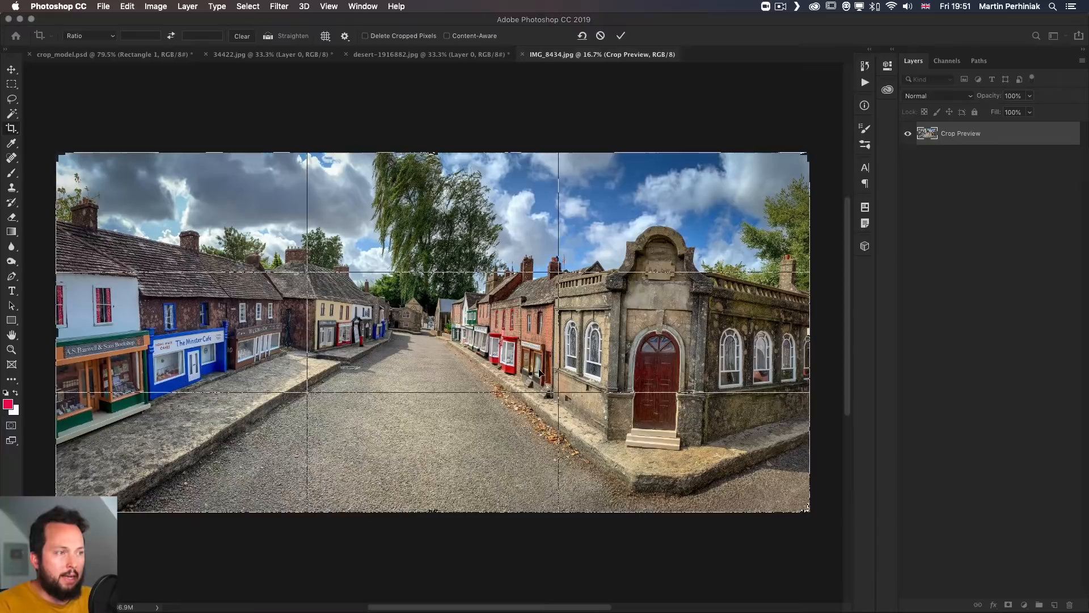
pyautogui.moveTo(628, 287)
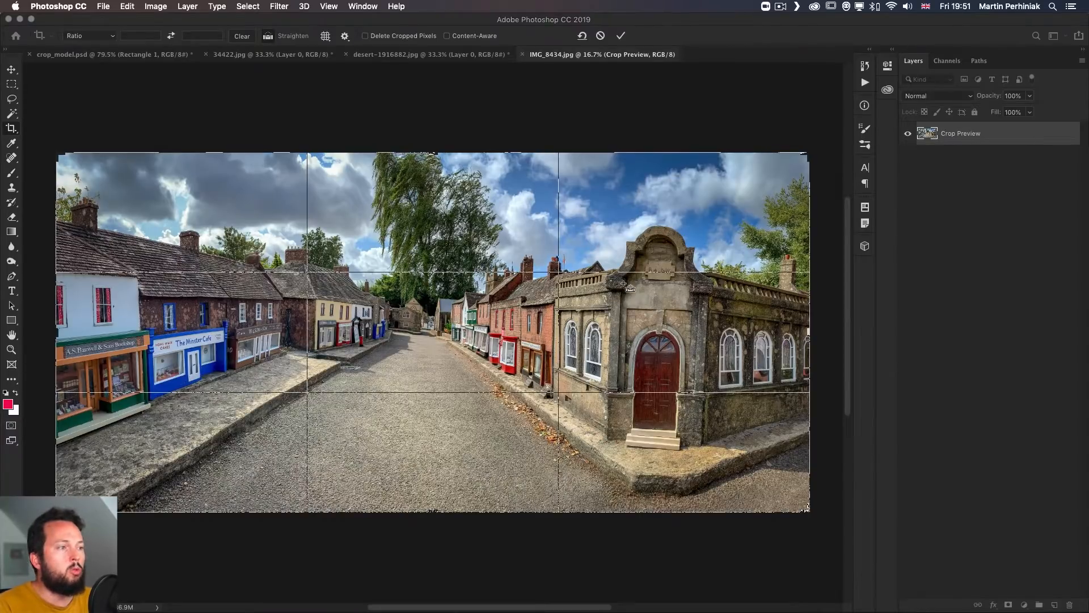
# Tilt the town panorama inside the crop frame, then level it along the rooftops.
pyautogui.moveTo(610, 267); pyautogui.dragTo(611, 334)
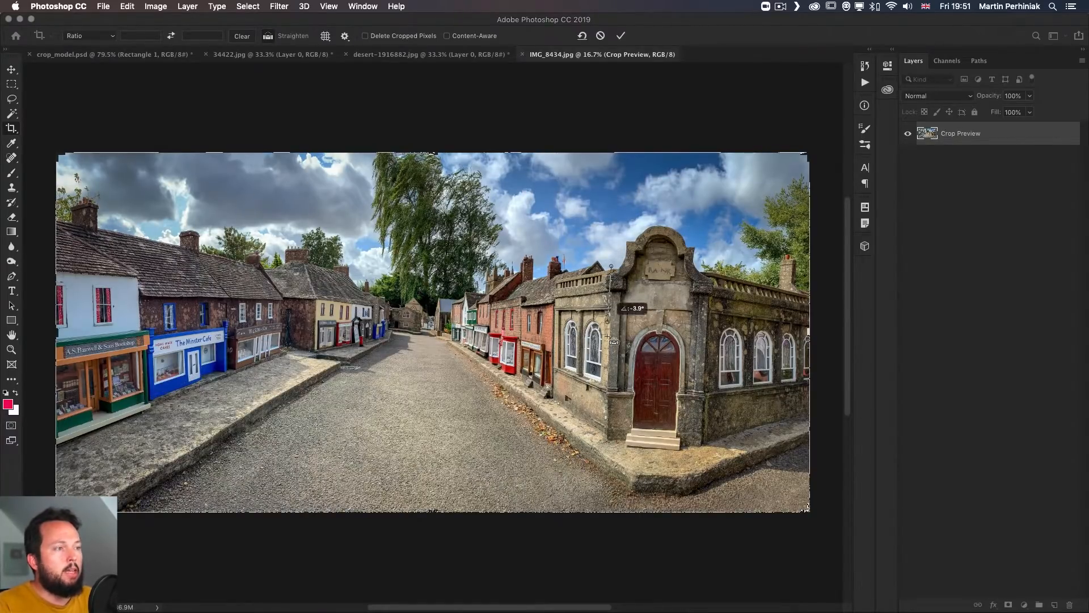
pyautogui.moveTo(611, 308); pyautogui.dragTo(609, 439)
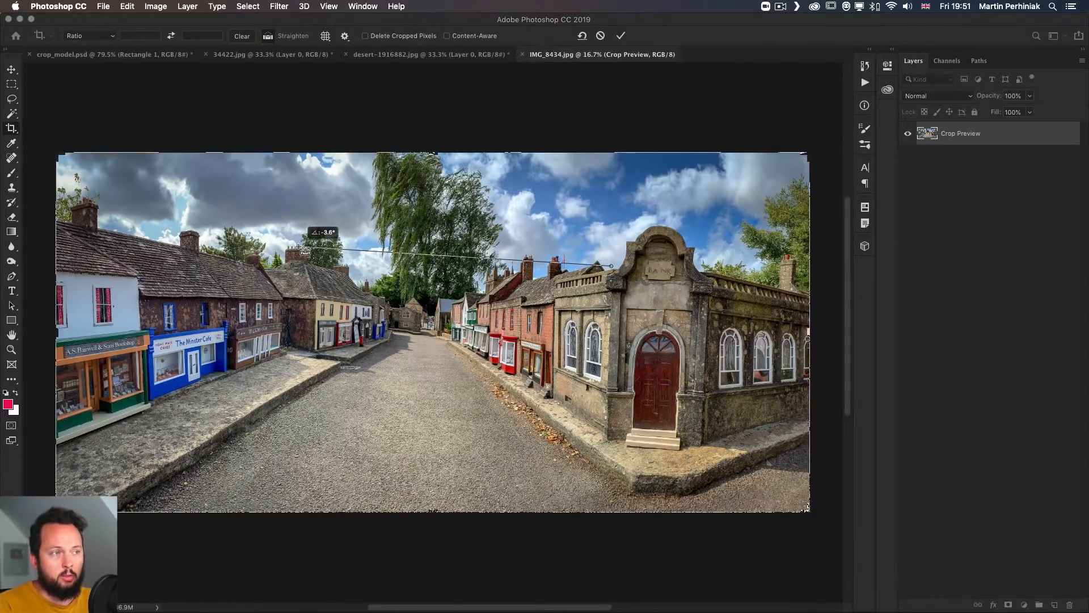
pyautogui.moveTo(306, 250); pyautogui.dragTo(604, 451)
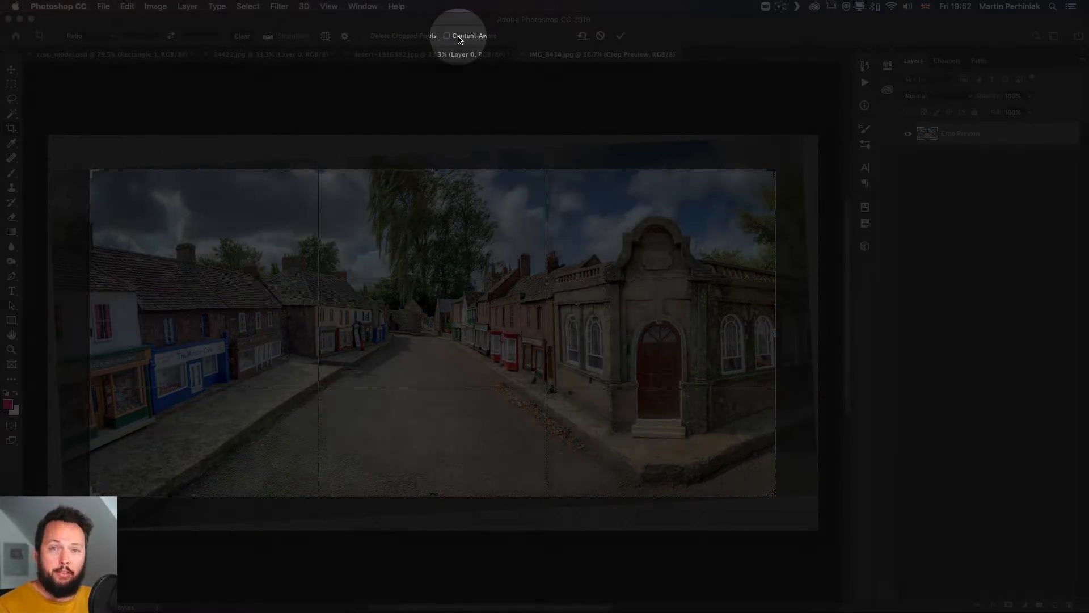
# Cancel the old crop, enable Content-Aware, and rotate the panorama to level it.
pyautogui.click(620, 35)
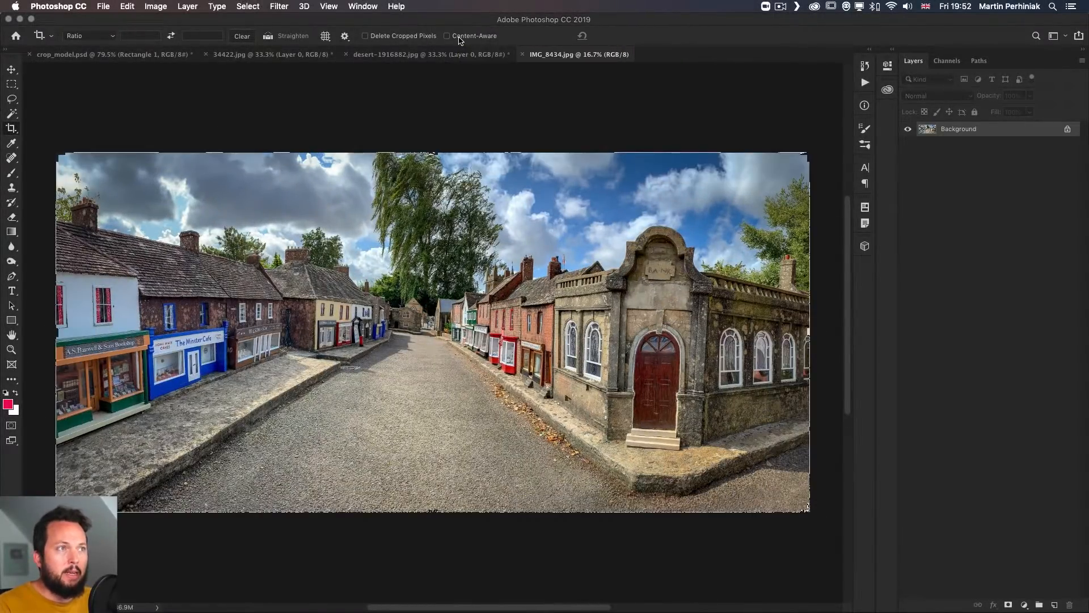
pyautogui.click(446, 35)
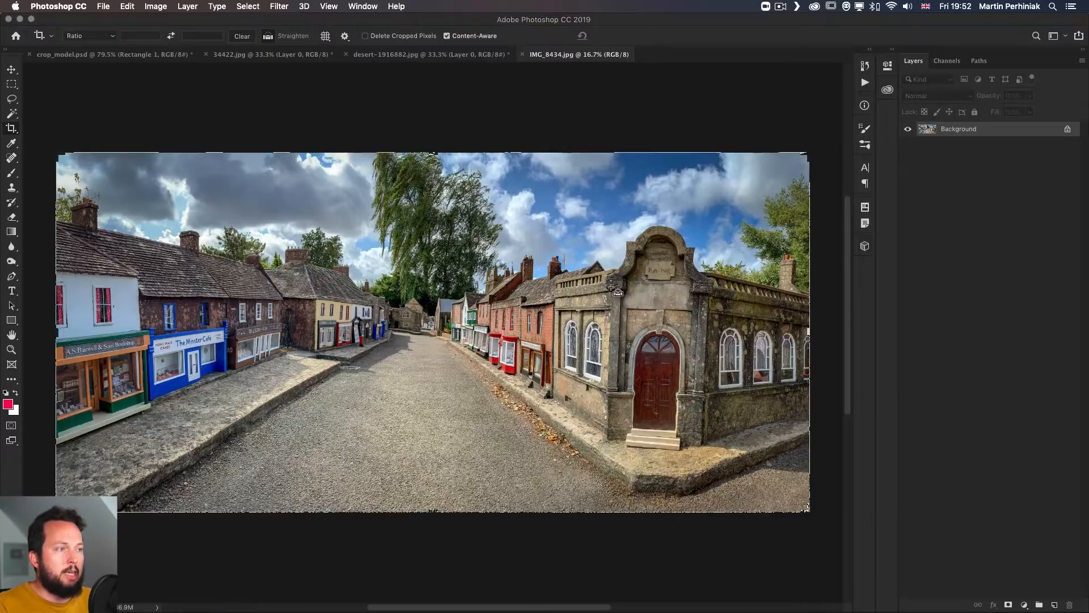
pyautogui.moveTo(617, 291); pyautogui.dragTo(612, 445)
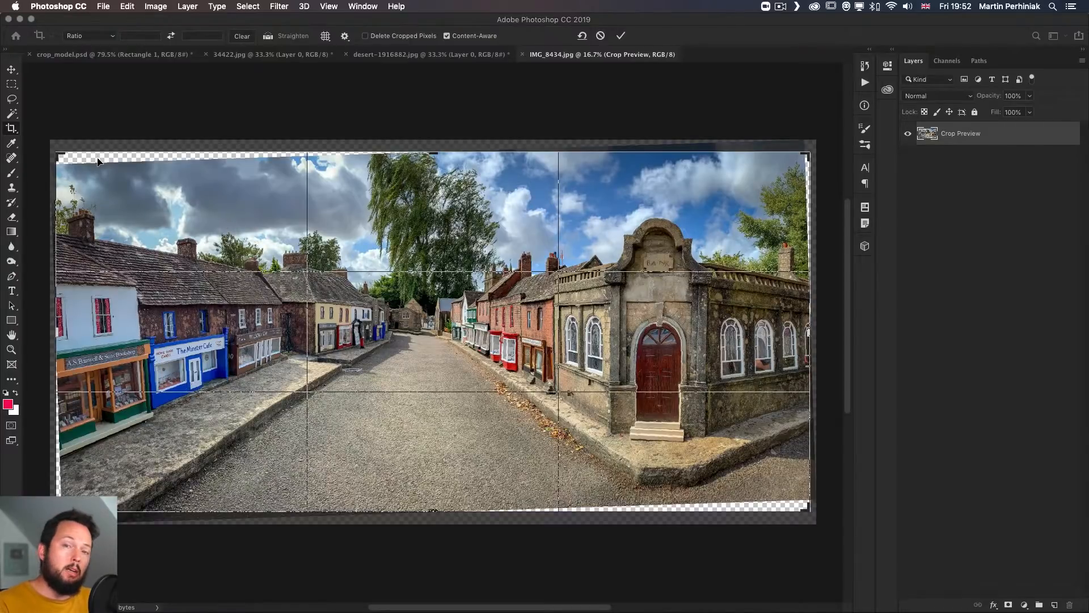
pyautogui.moveTo(684, 412)
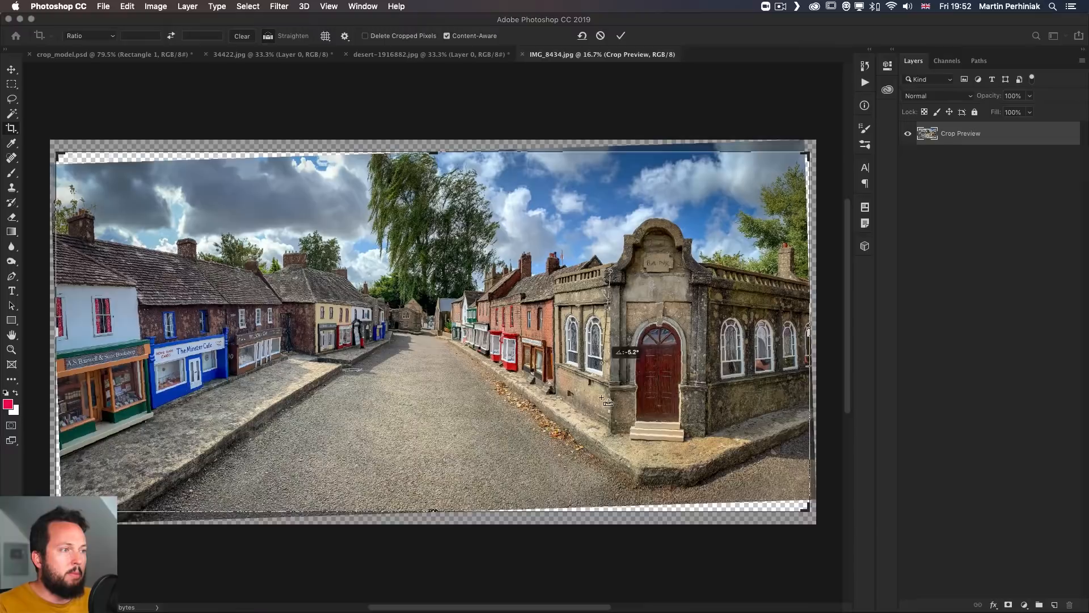
pyautogui.moveTo(608, 400); pyautogui.dragTo(606, 439)
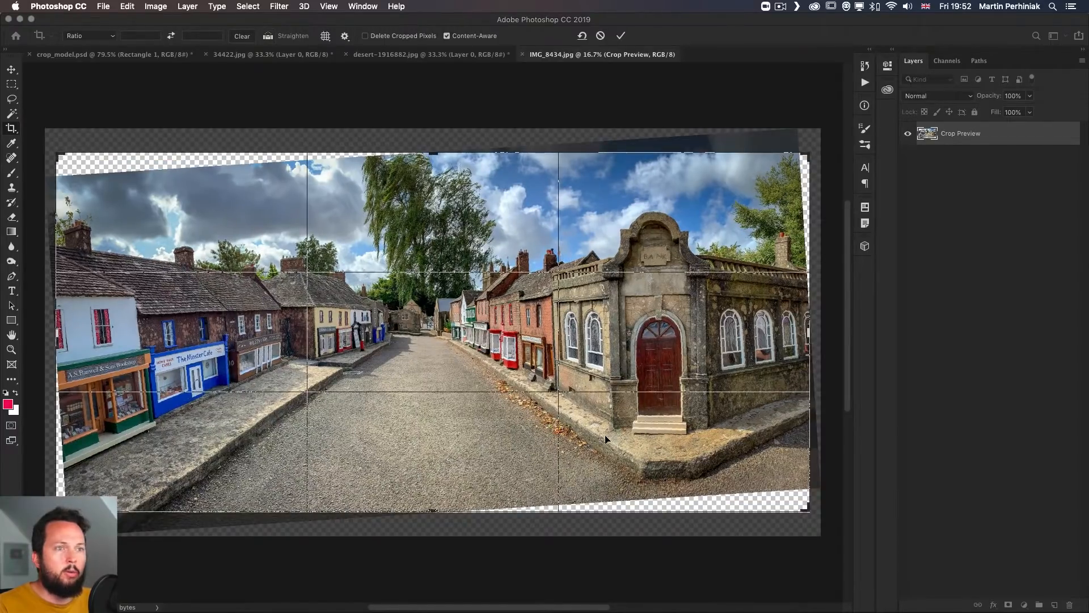
pyautogui.moveTo(804, 182)
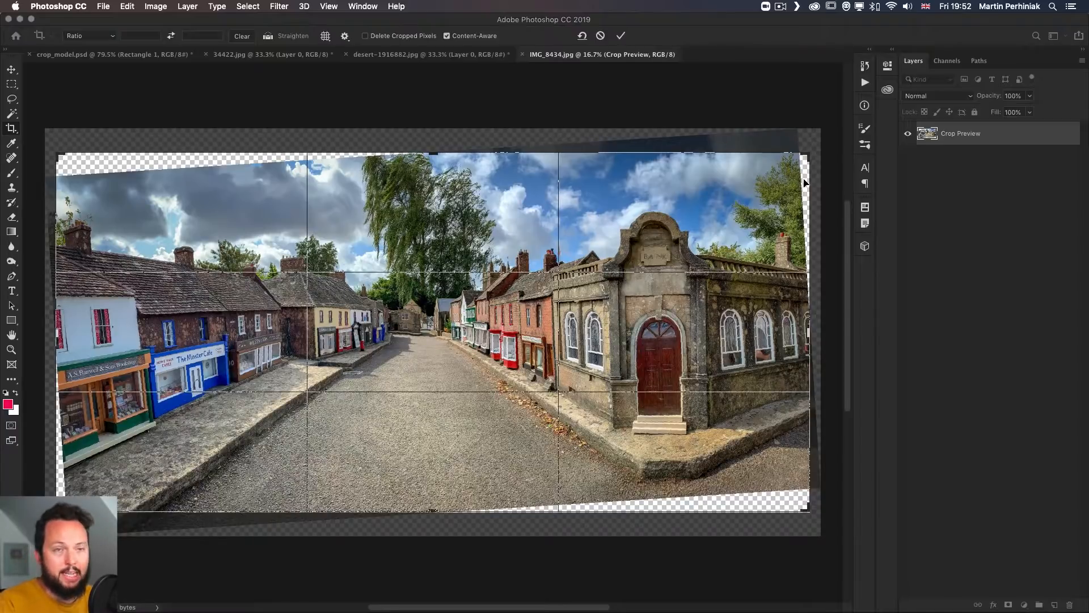
# Commit the straightened panorama crop so Content-Aware fills the empty corners.
pyautogui.click(619, 36)
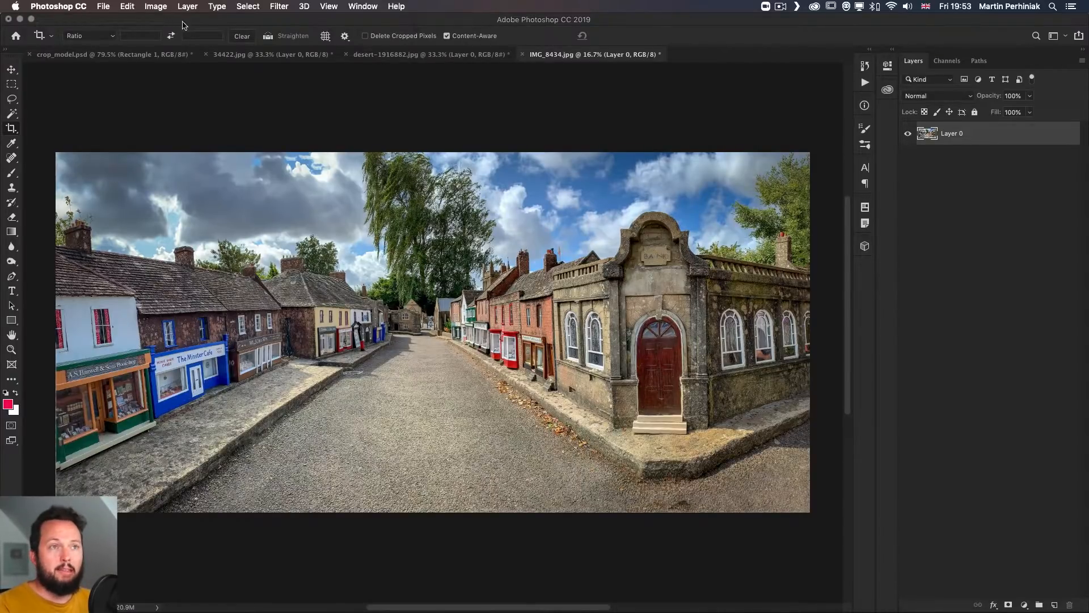
pyautogui.click(127, 7)
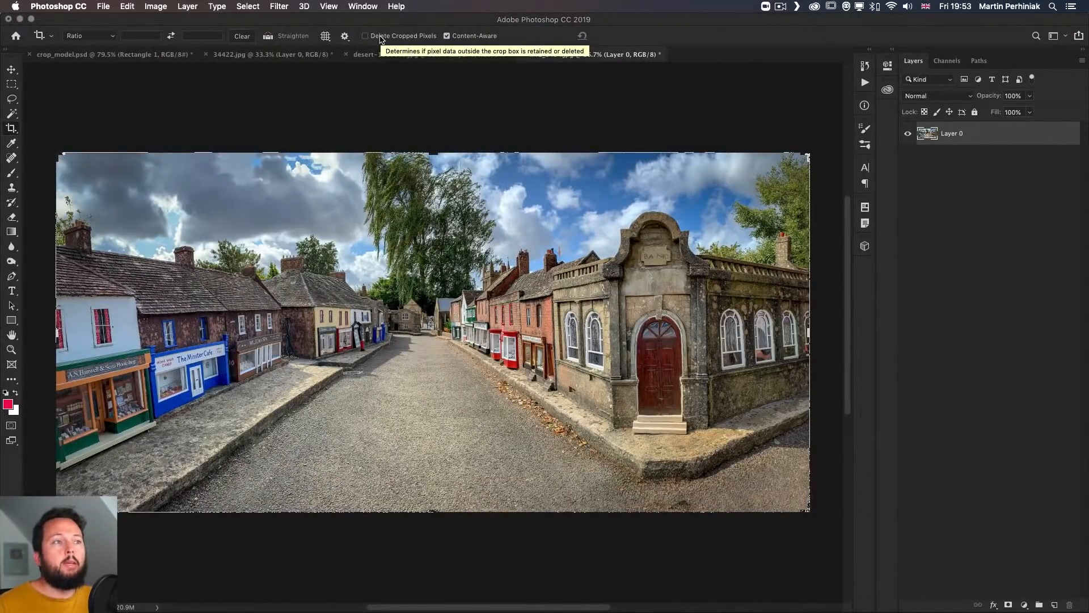
# Enable Delete Cropped Pixels, trim the panorama to a narrow street strip, then restore the view.
pyautogui.click(365, 35)
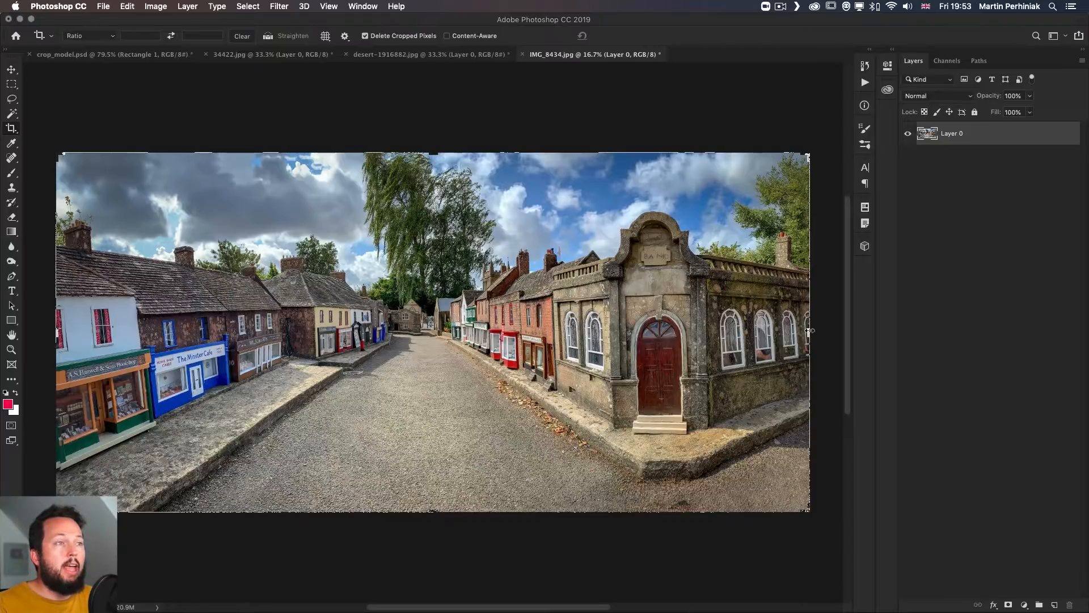
pyautogui.moveTo(807, 330); pyautogui.dragTo(616, 327)
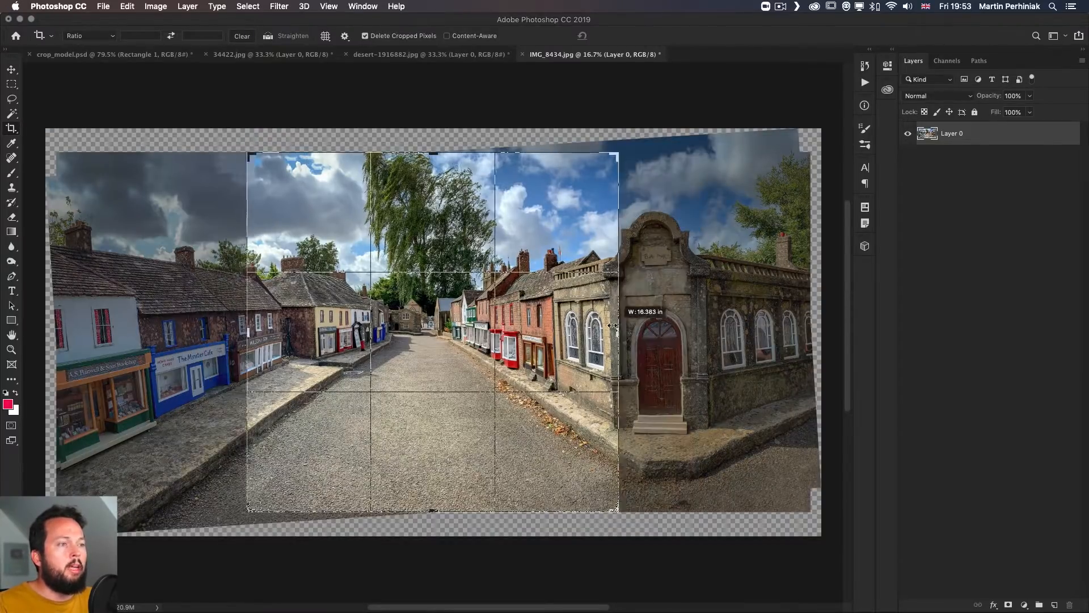
pyautogui.moveTo(613, 325); pyautogui.dragTo(520, 318)
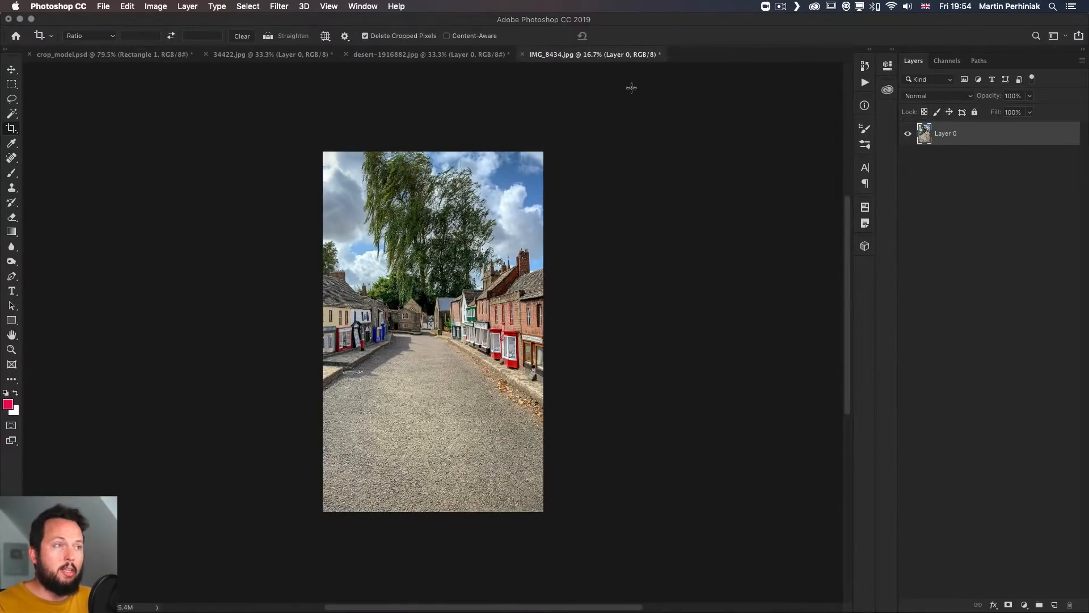
pyautogui.click(11, 129)
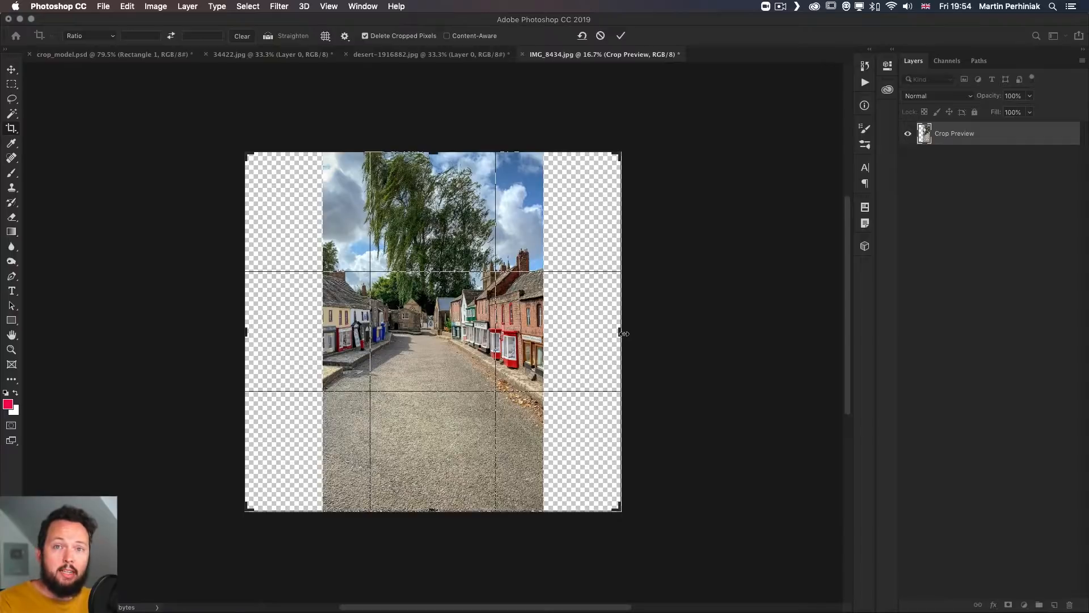
pyautogui.click(620, 35)
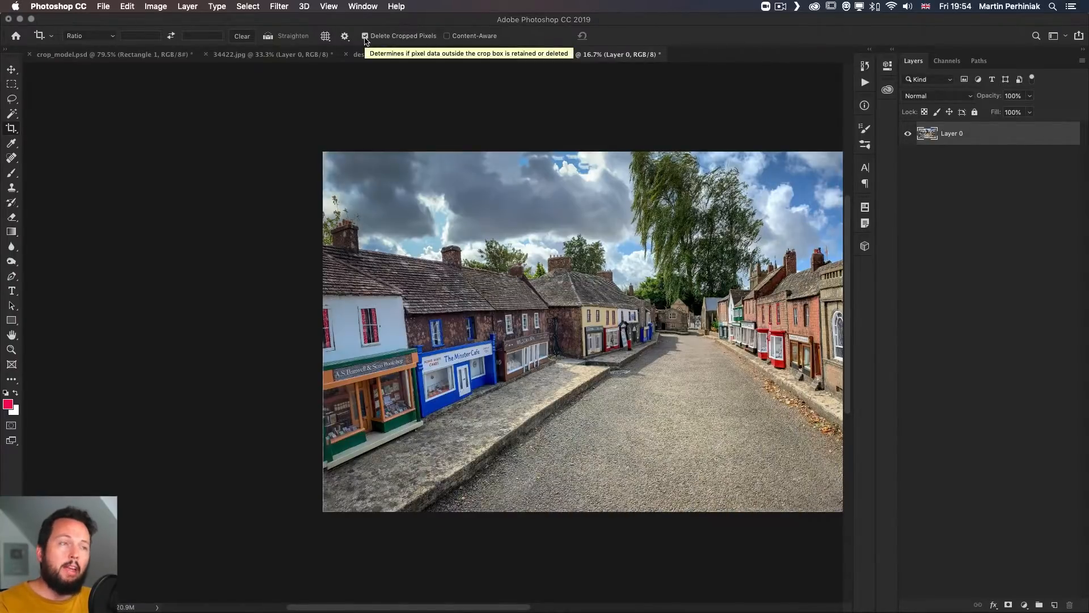